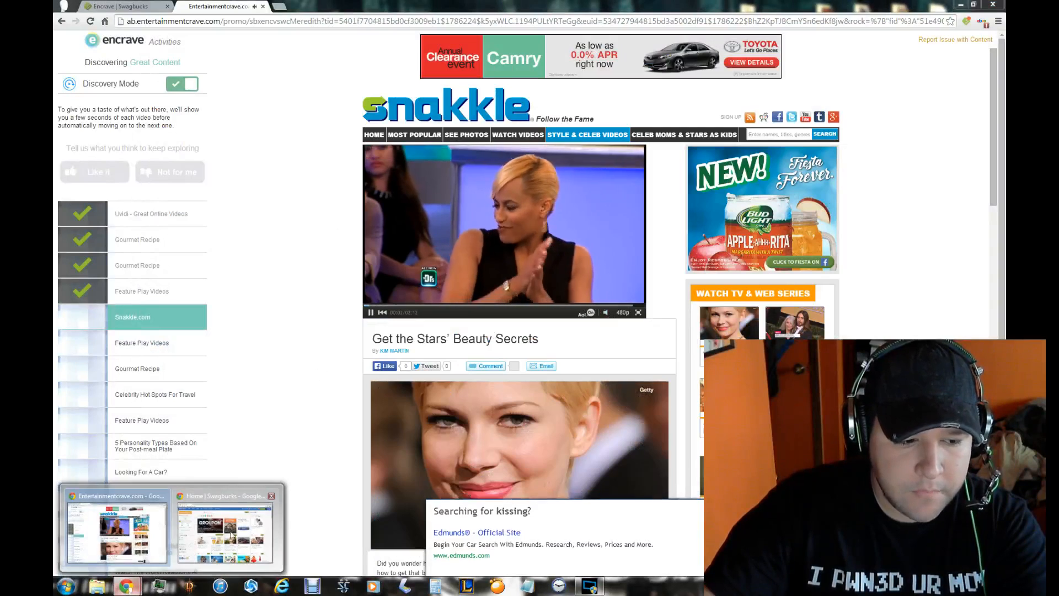
Check the inbox showing four Team Swagbucks messages, then return to the Swagbucks home page.
{"action": "left_click", "coordinate": [225, 528]}
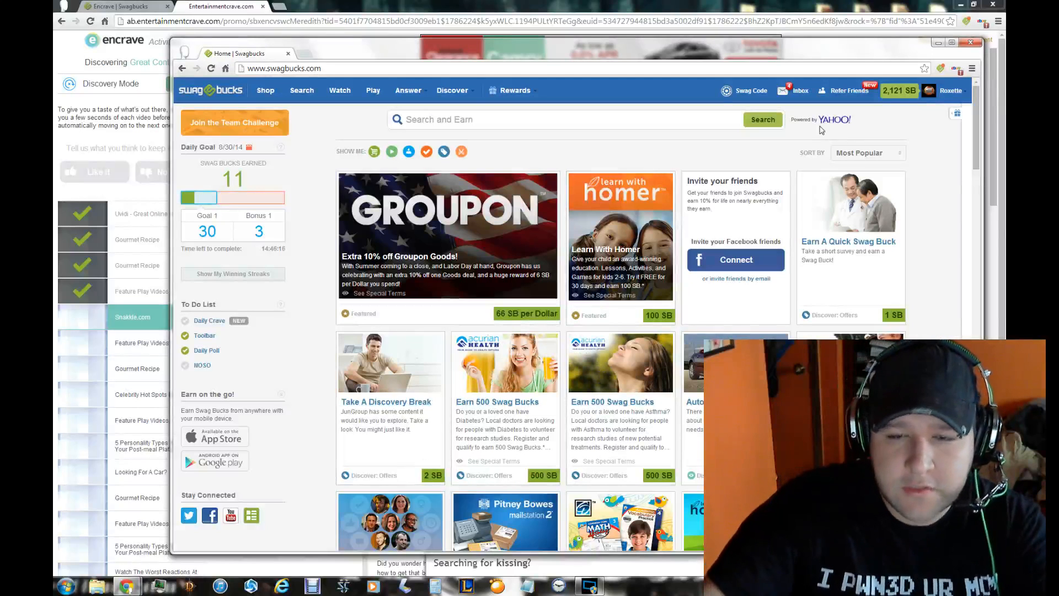
{"action": "left_click", "coordinate": [801, 91]}
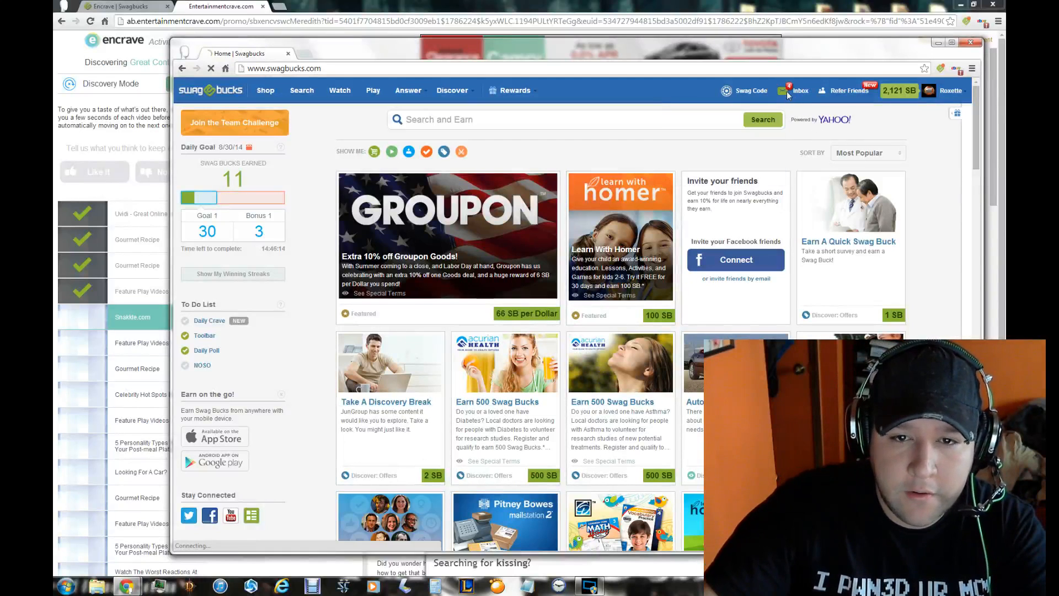
{"action": "left_click", "coordinate": [800, 91]}
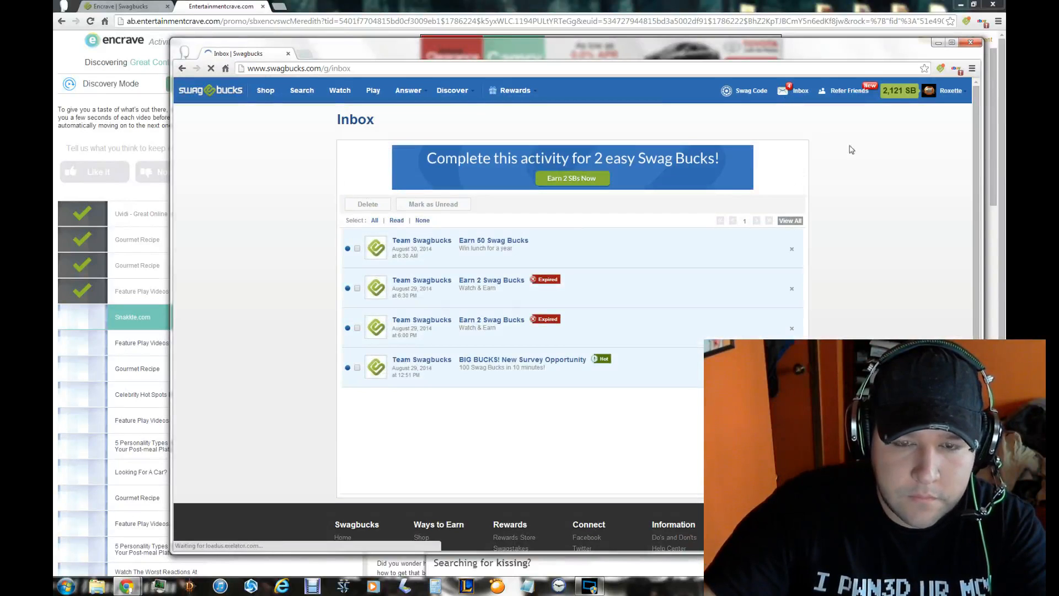
{"action": "left_click", "coordinate": [209, 89]}
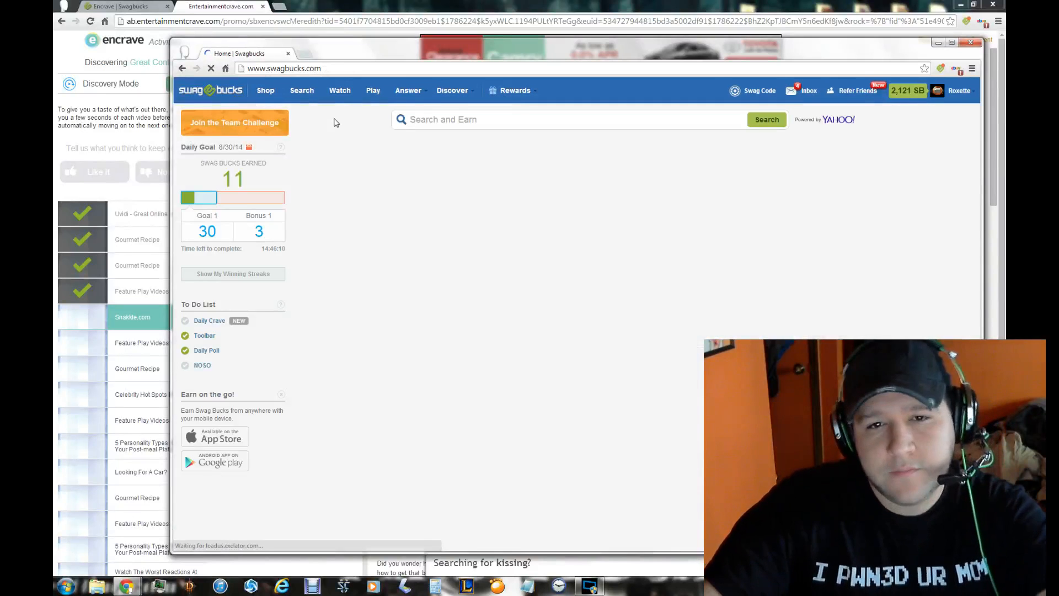
{"action": "left_click", "coordinate": [951, 89]}
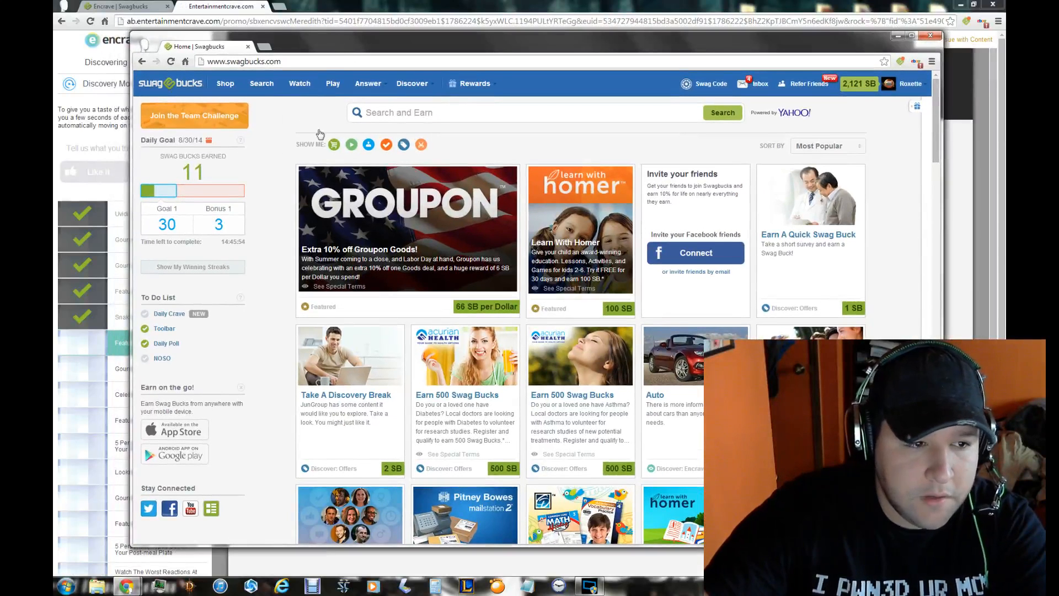
{"action": "left_click", "coordinate": [910, 83]}
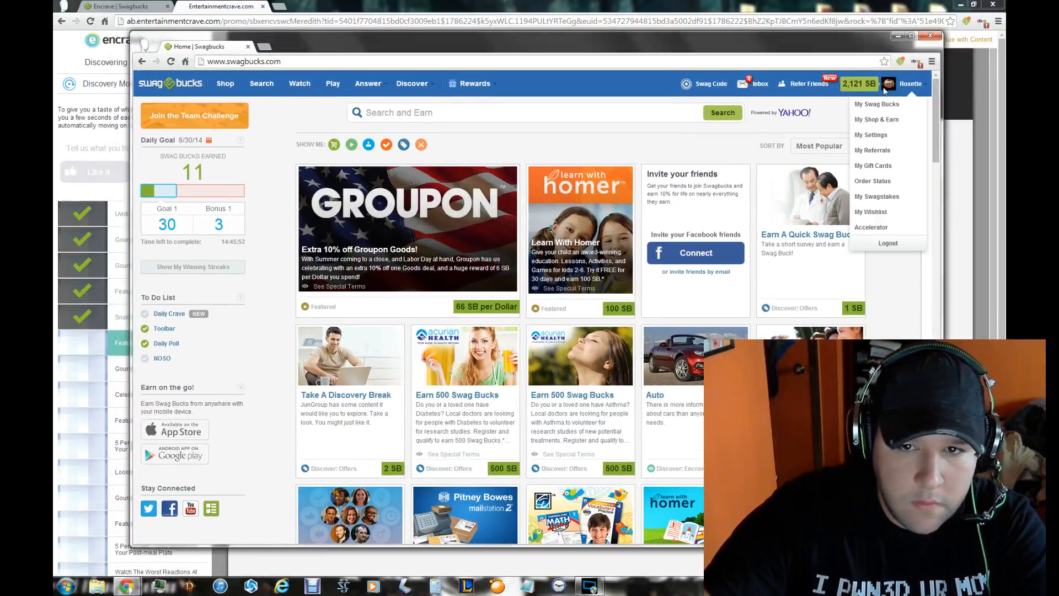
{"action": "mouse_move", "coordinate": [874, 180]}
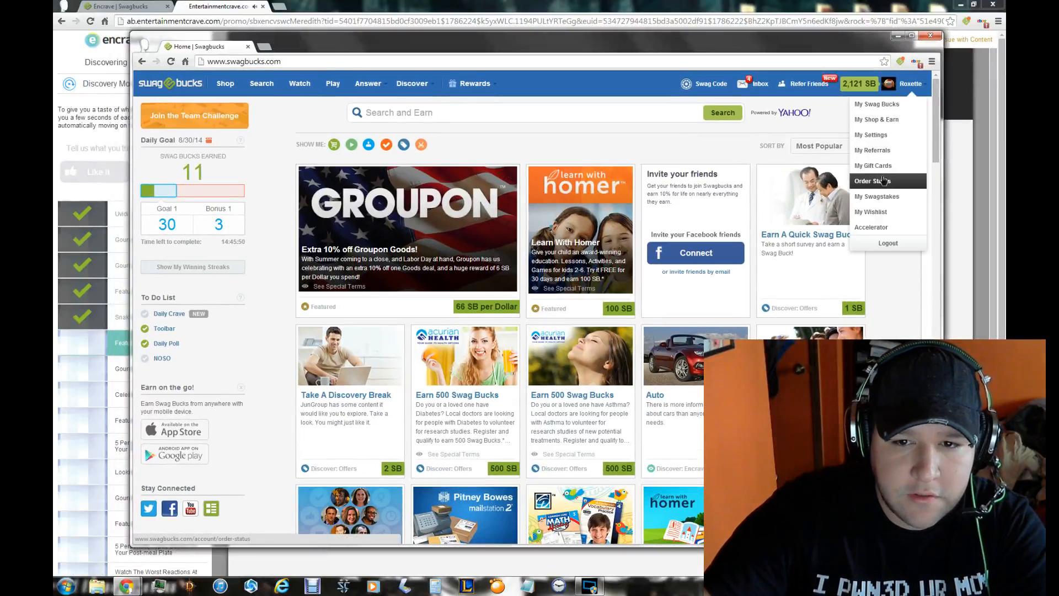
{"action": "left_click", "coordinate": [872, 180]}
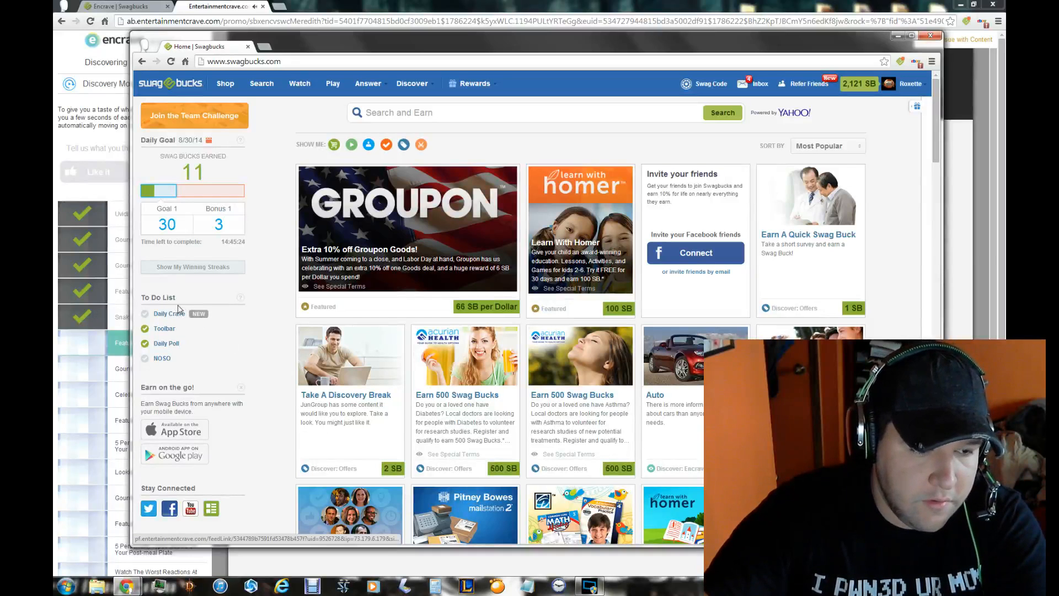
{"action": "mouse_move", "coordinate": [181, 327]}
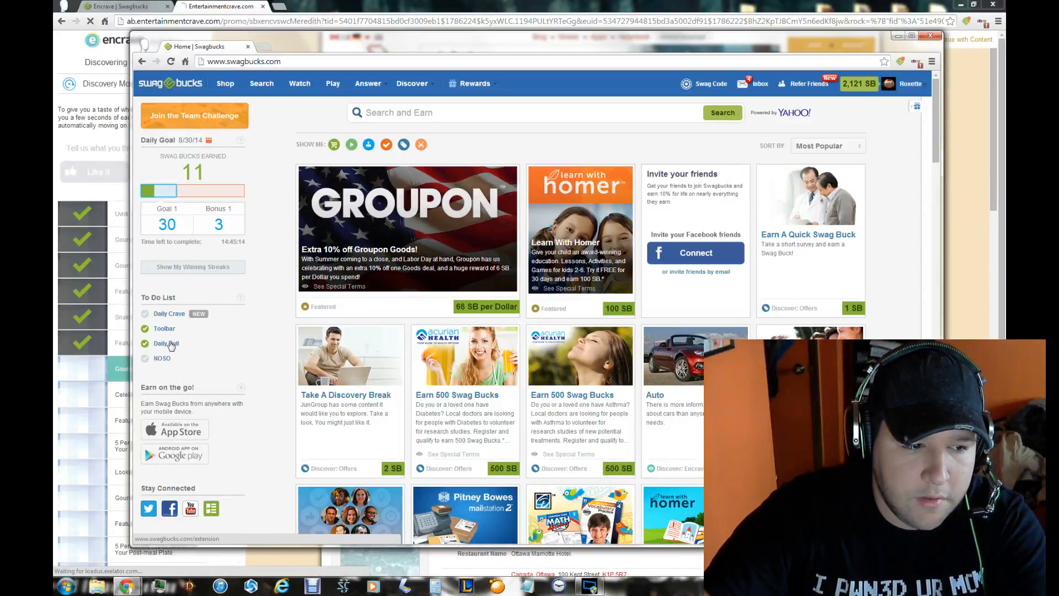
Start NOSO from the To Do List and skip the dealnews and Lancôme offers.
{"action": "left_click", "coordinate": [165, 343]}
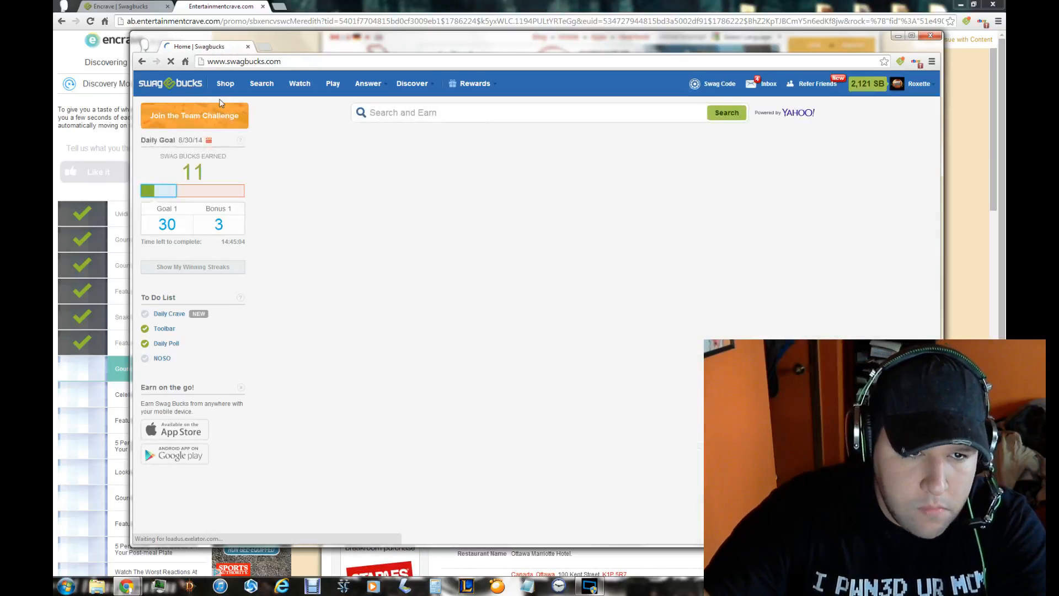
{"action": "left_click", "coordinate": [161, 358]}
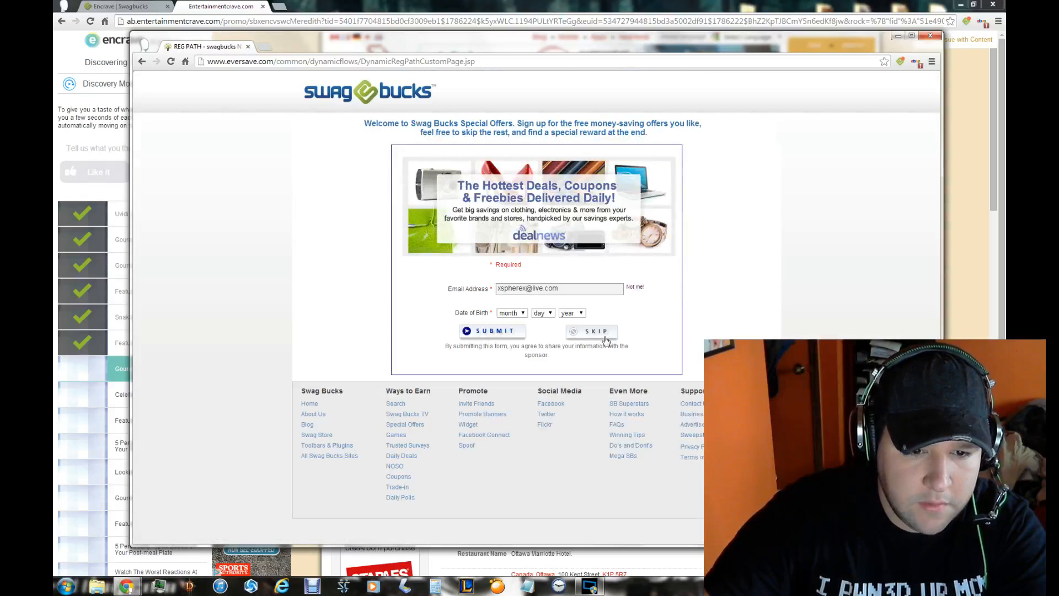
{"action": "left_click", "coordinate": [597, 331]}
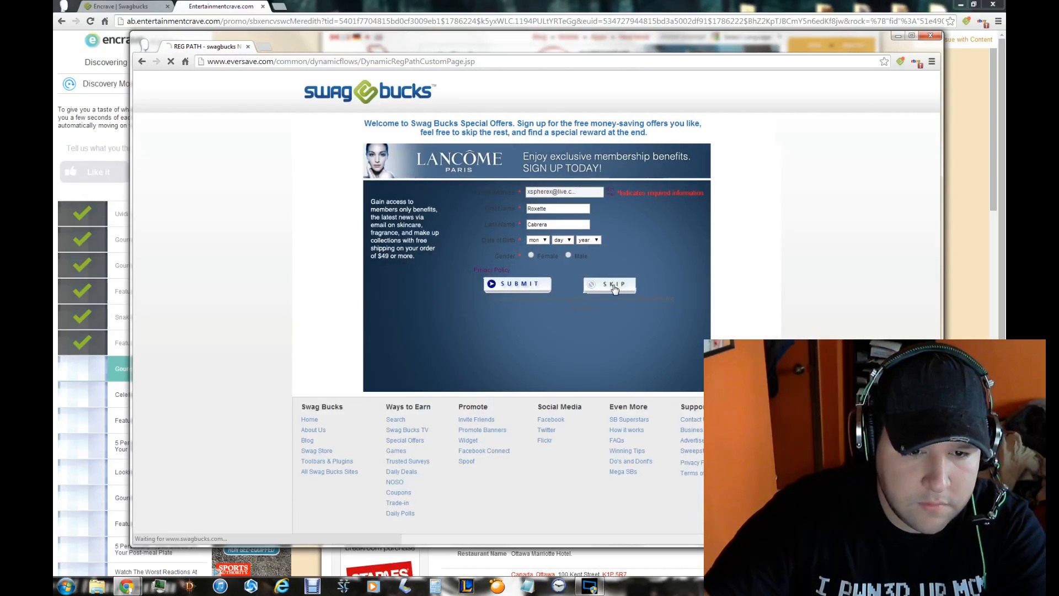
{"action": "left_click", "coordinate": [609, 284]}
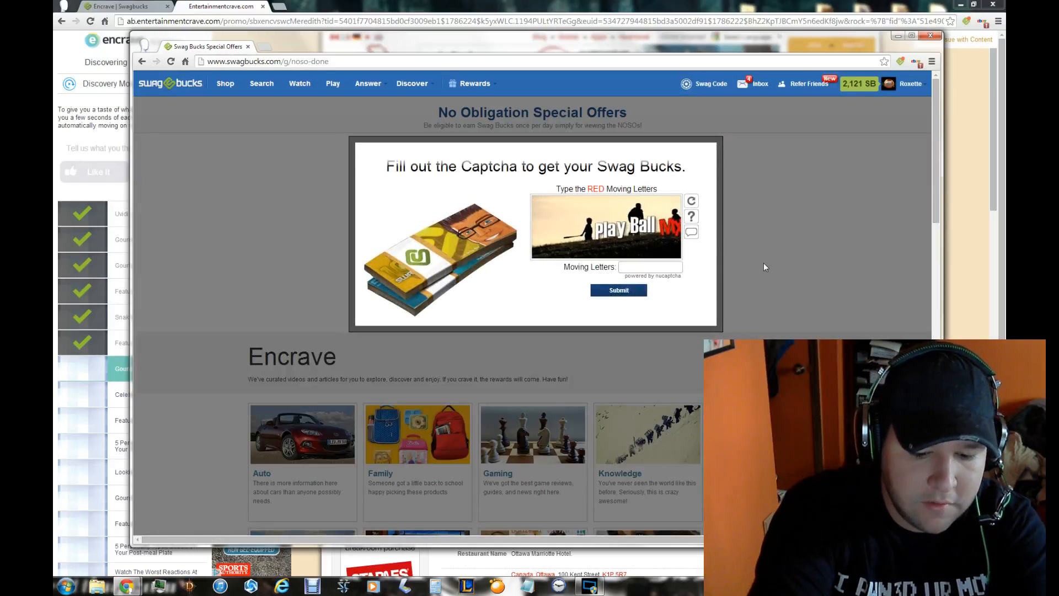
Solve the captcha and submit to collect the 2 Swag Bucks NOSO award.
{"action": "type", "text": "Play Ball MXR"}
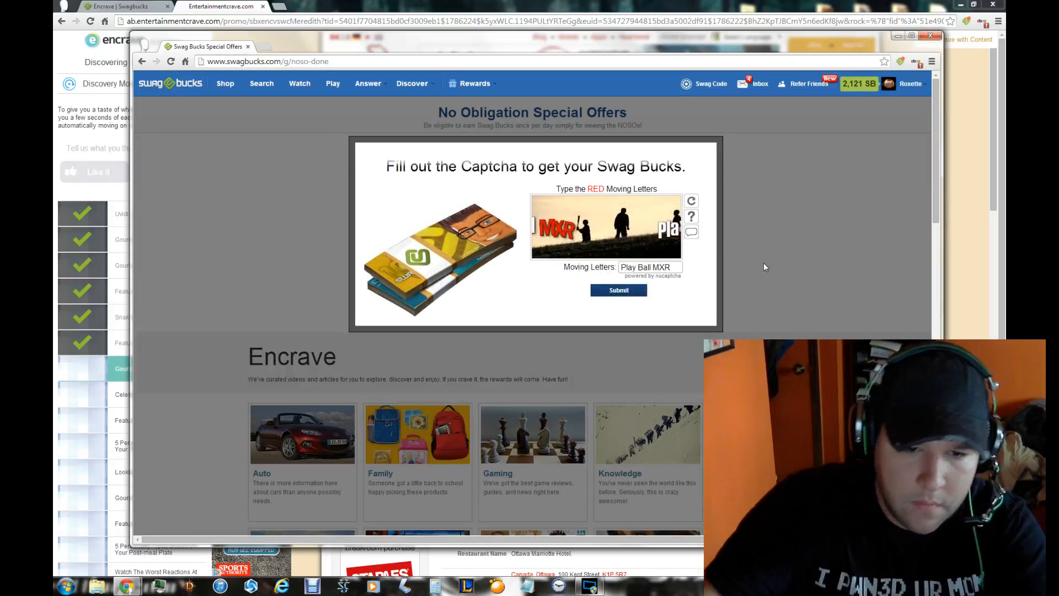
{"action": "left_click", "coordinate": [617, 290]}
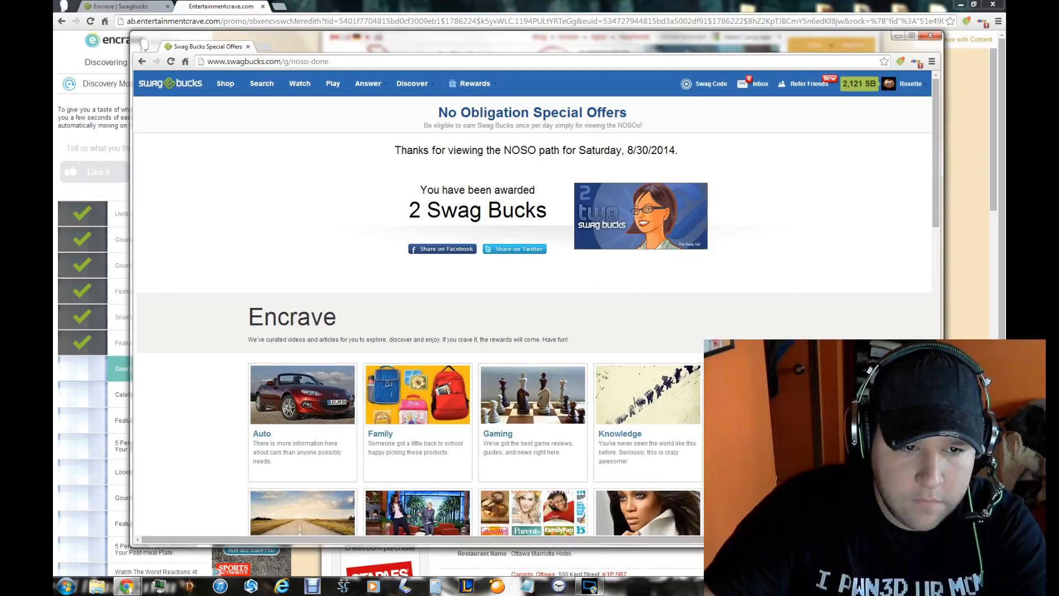
{"action": "left_click", "coordinate": [170, 83]}
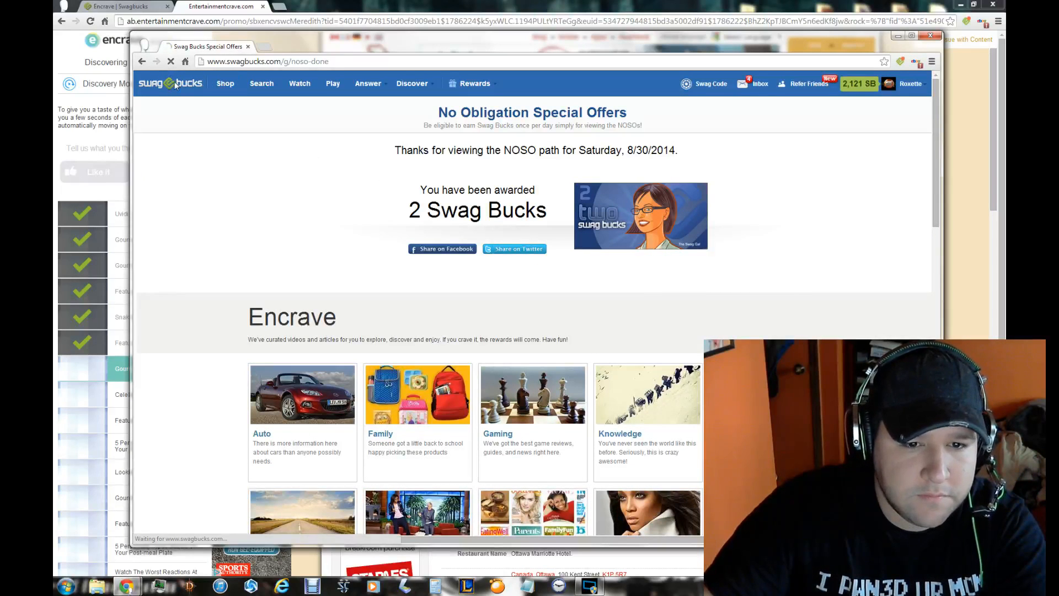
Enter the Encrave Auto category and browse AOL Autos New Cars from the Camry Hybrid page.
{"action": "left_click", "coordinate": [170, 83]}
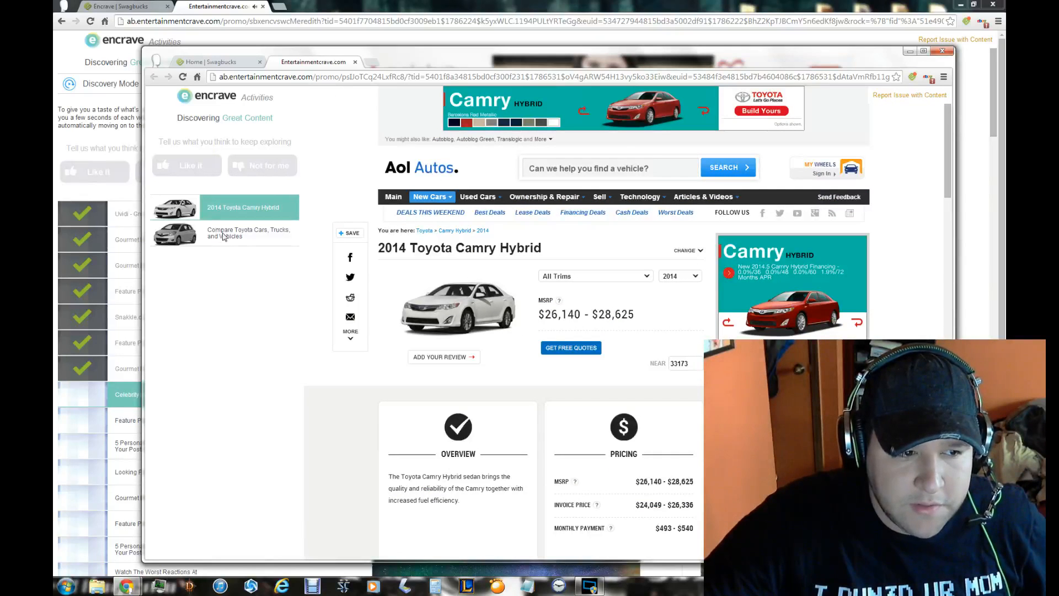
{"action": "scroll", "scroll_direction": "down", "scroll_amount": 3}
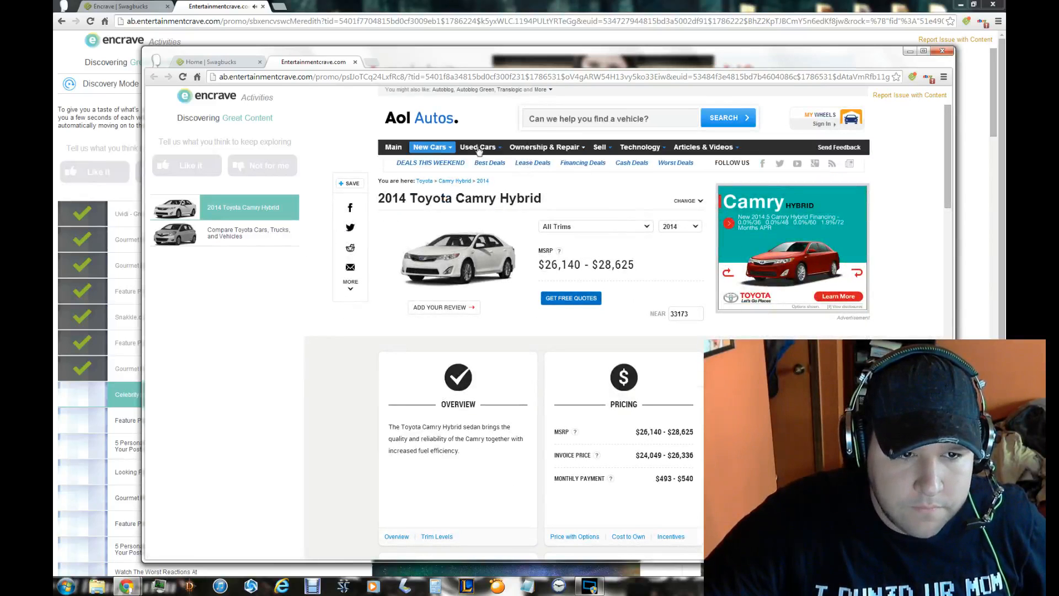
{"action": "left_click", "coordinate": [429, 147]}
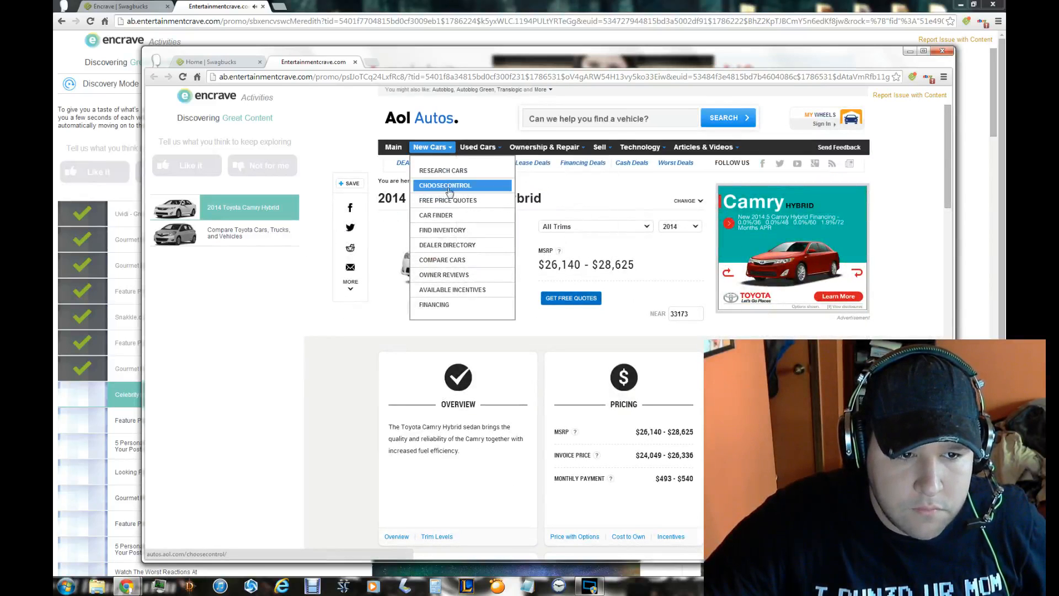
{"action": "mouse_move", "coordinate": [442, 230]}
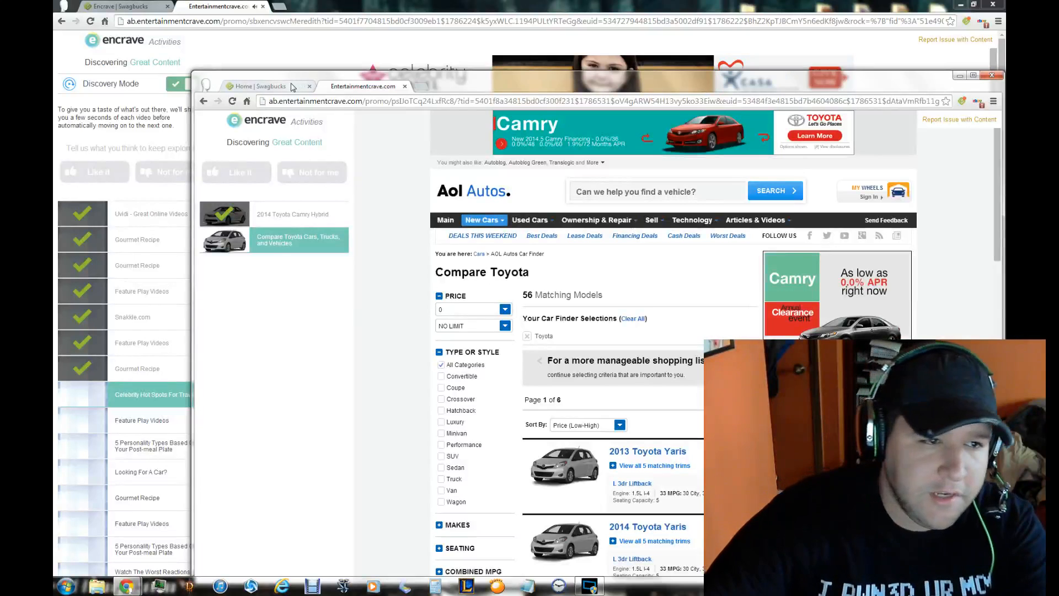
{"action": "left_click", "coordinate": [267, 86]}
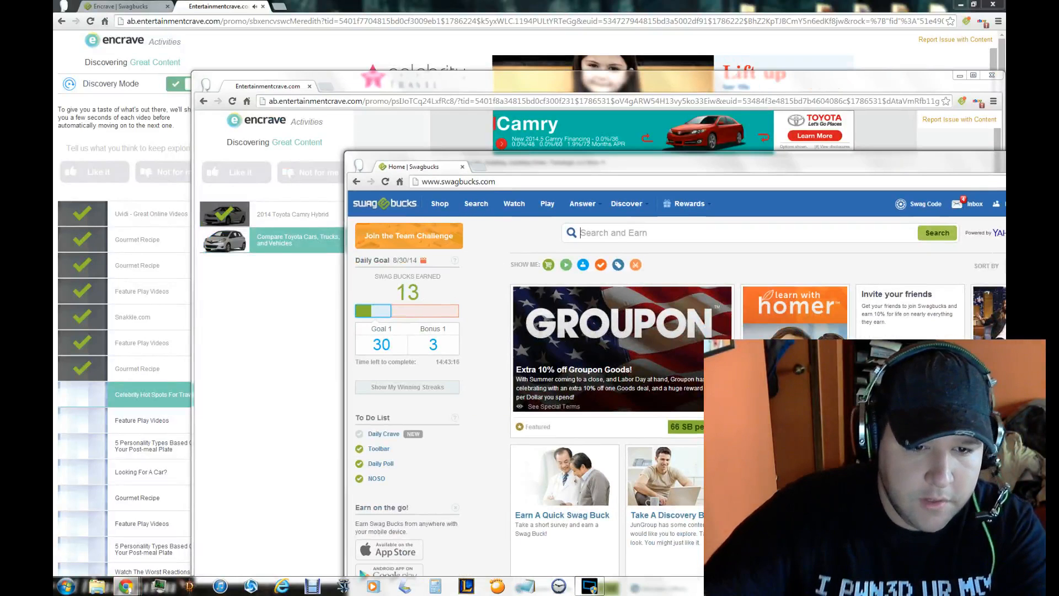
{"action": "type", "text": "www.yahho.com"}
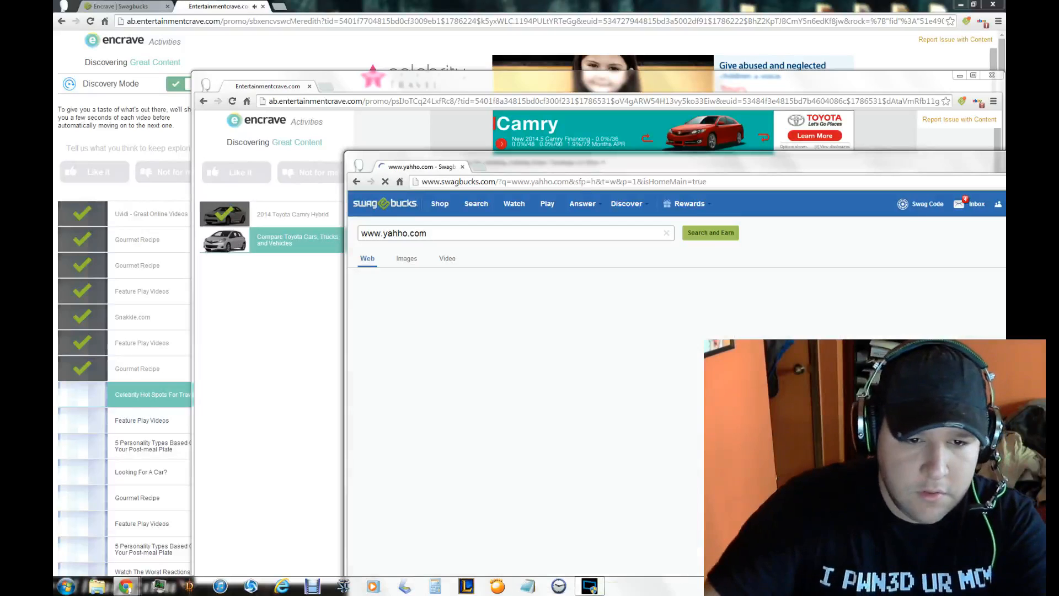
{"action": "type", "text": "www.gm"}
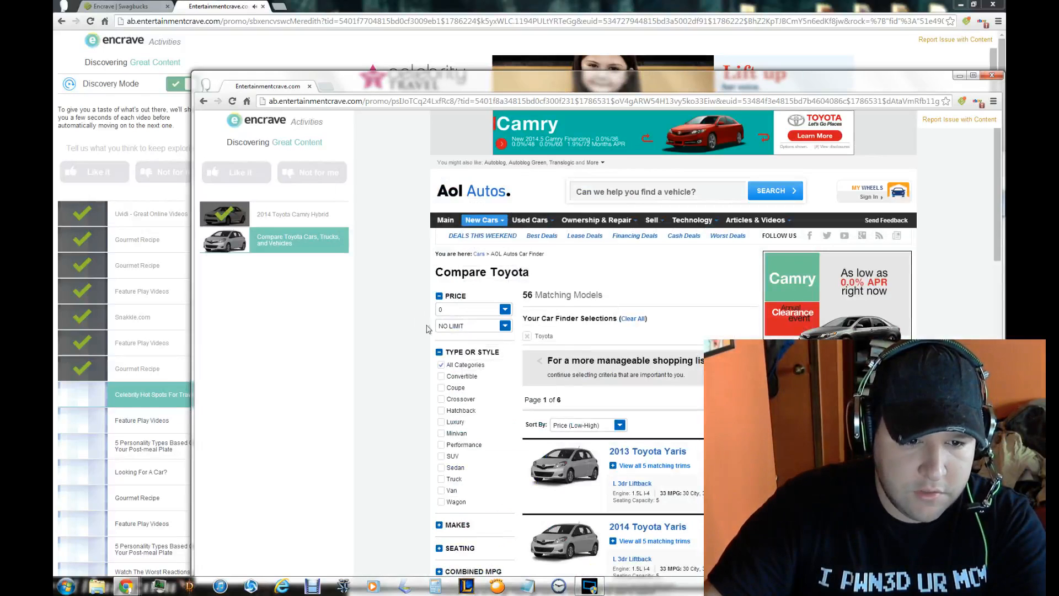
{"action": "scroll", "scroll_direction": "down", "scroll_amount": 3}
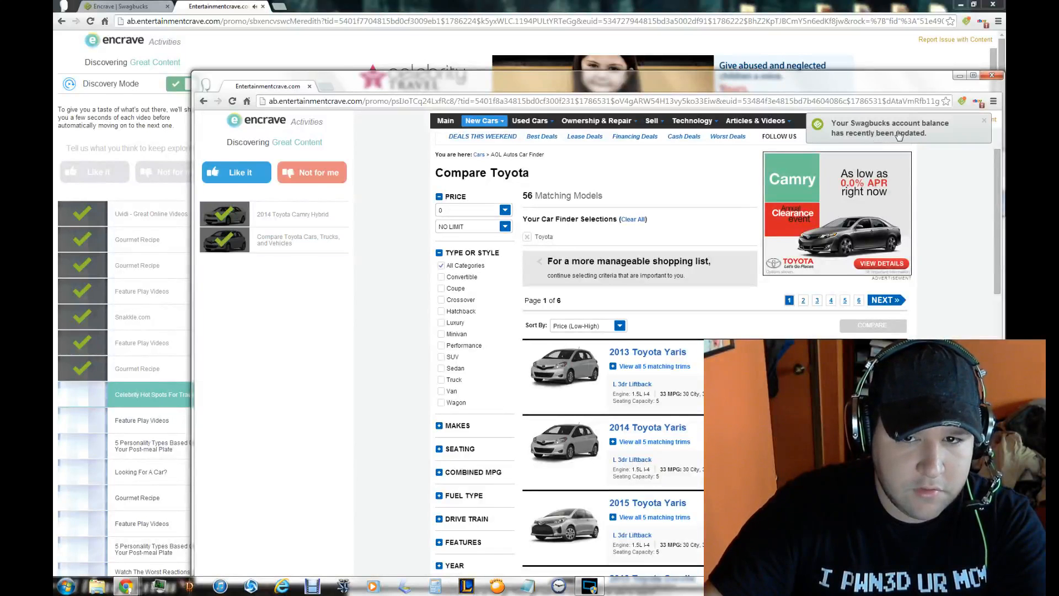
{"action": "left_click", "coordinate": [311, 172]}
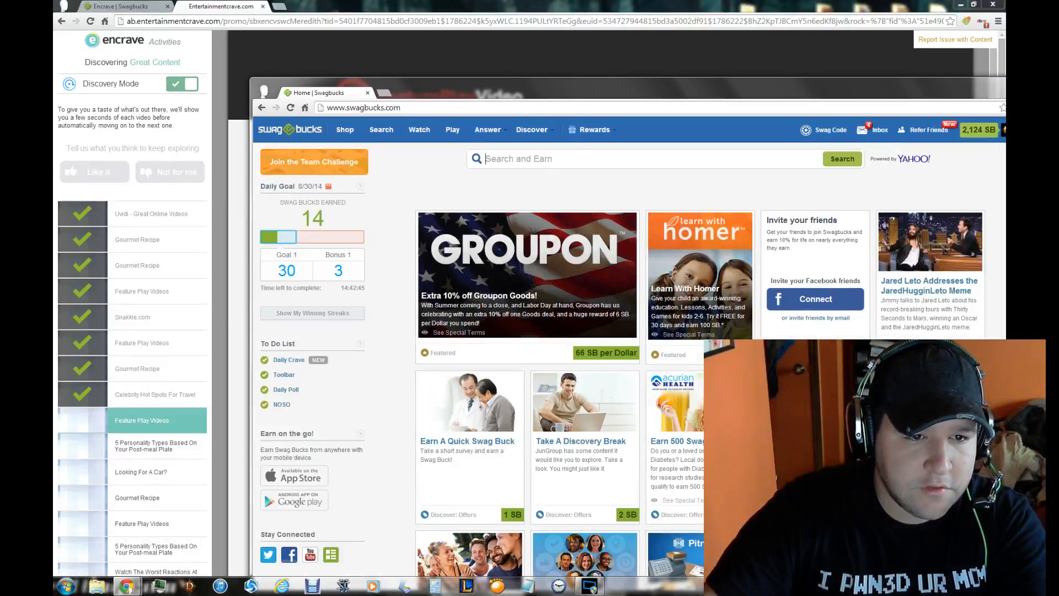
{"action": "type", "text": "www.facebook.com"}
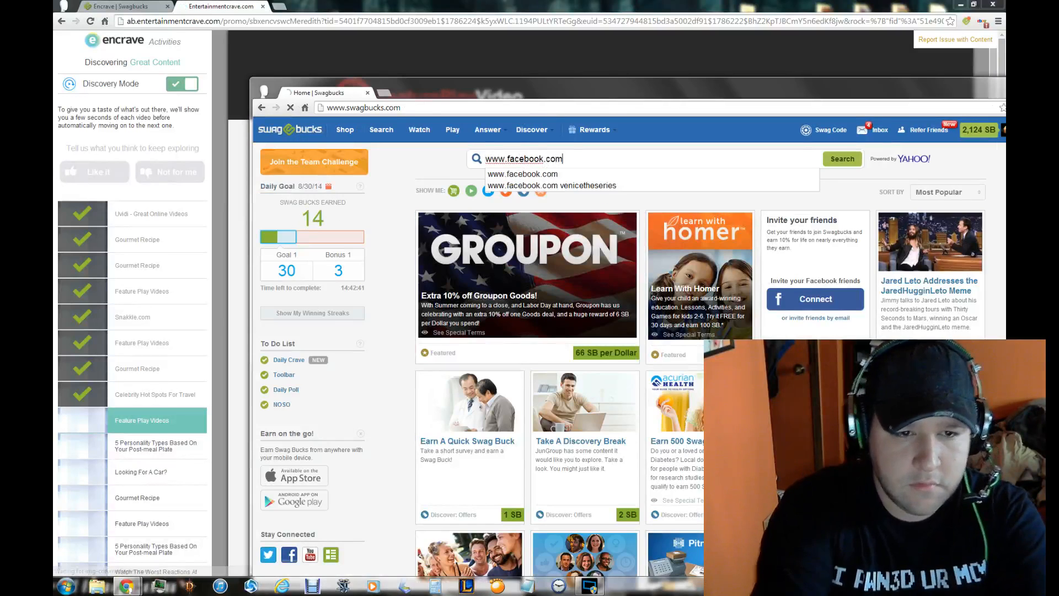
{"action": "left_click", "coordinate": [842, 159]}
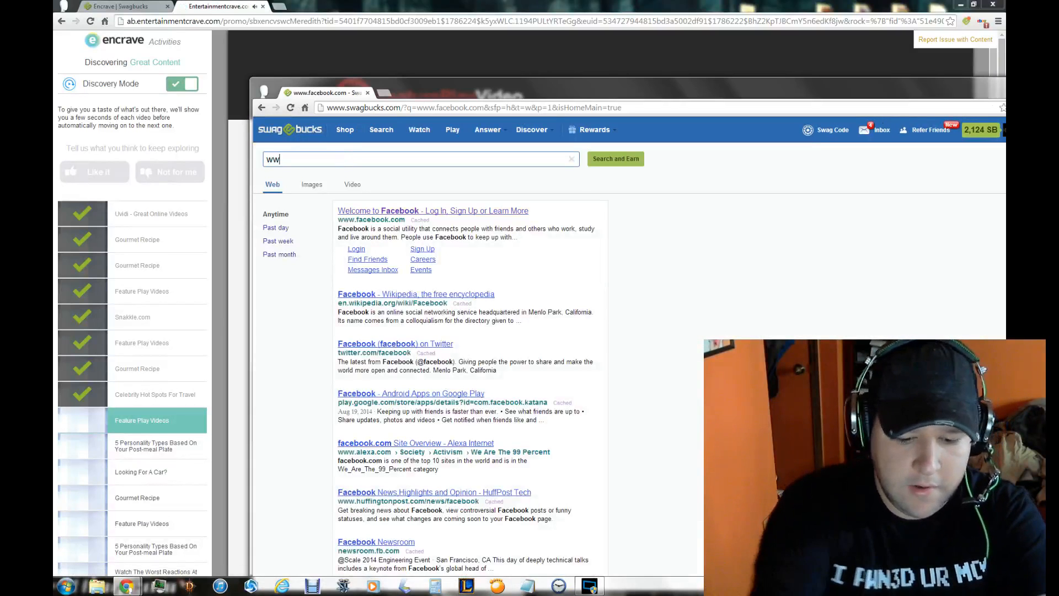
{"action": "type", "text": "www.yahoo.com"}
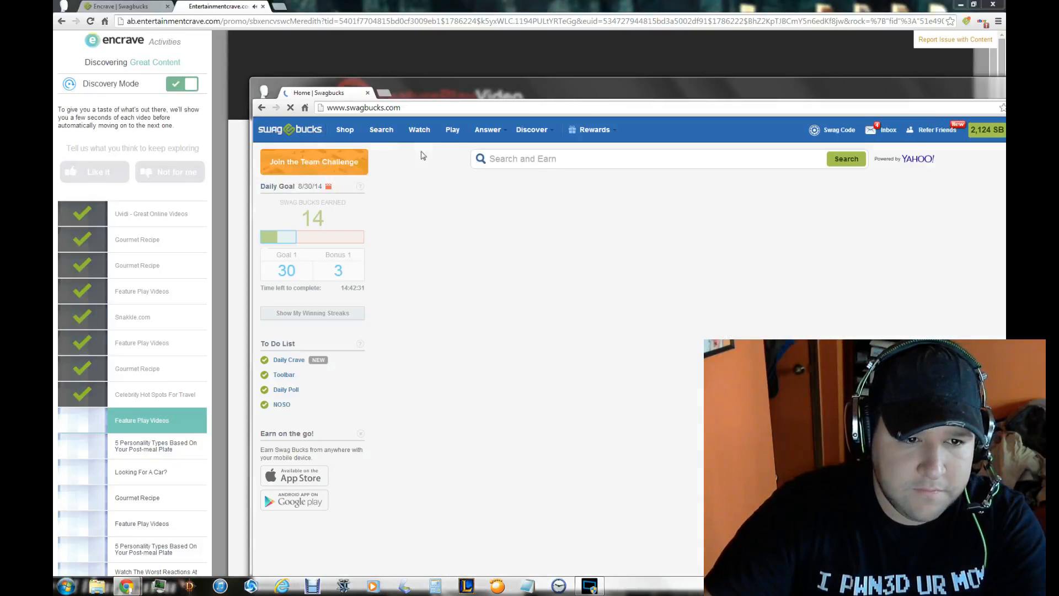
{"action": "type", "text": "www.time"}
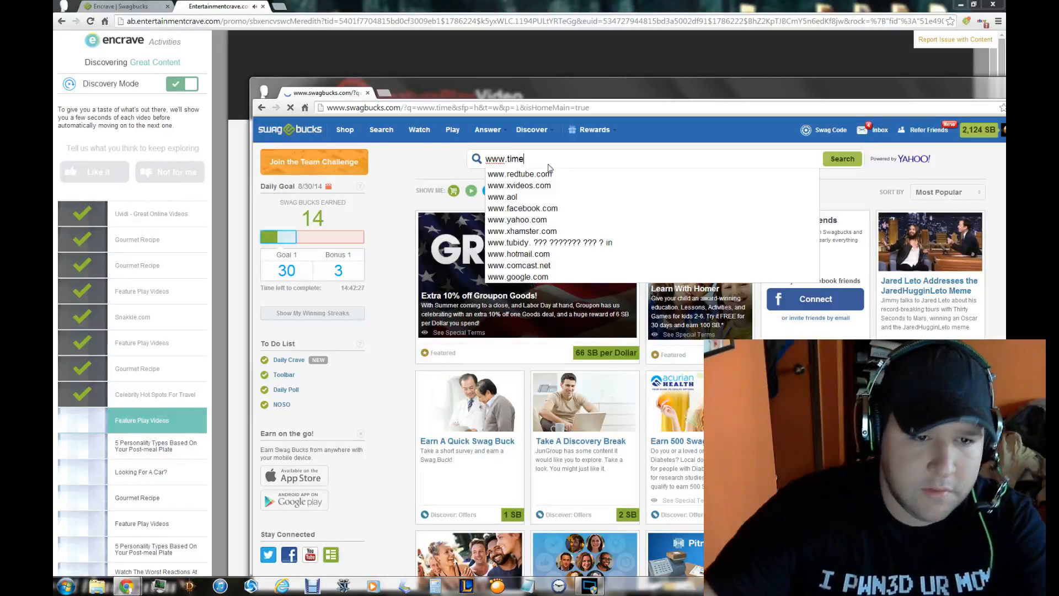
{"action": "left_click", "coordinate": [890, 131]}
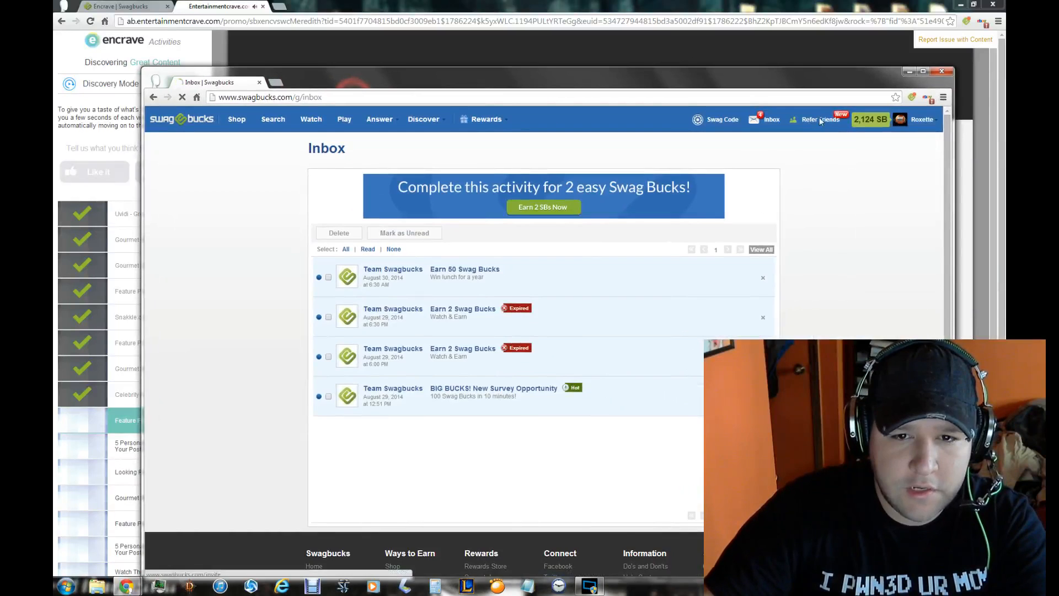
Review My Referrals listing 9 referrals and 838 SB earned via Refer Friends.
{"action": "left_click", "coordinate": [817, 119]}
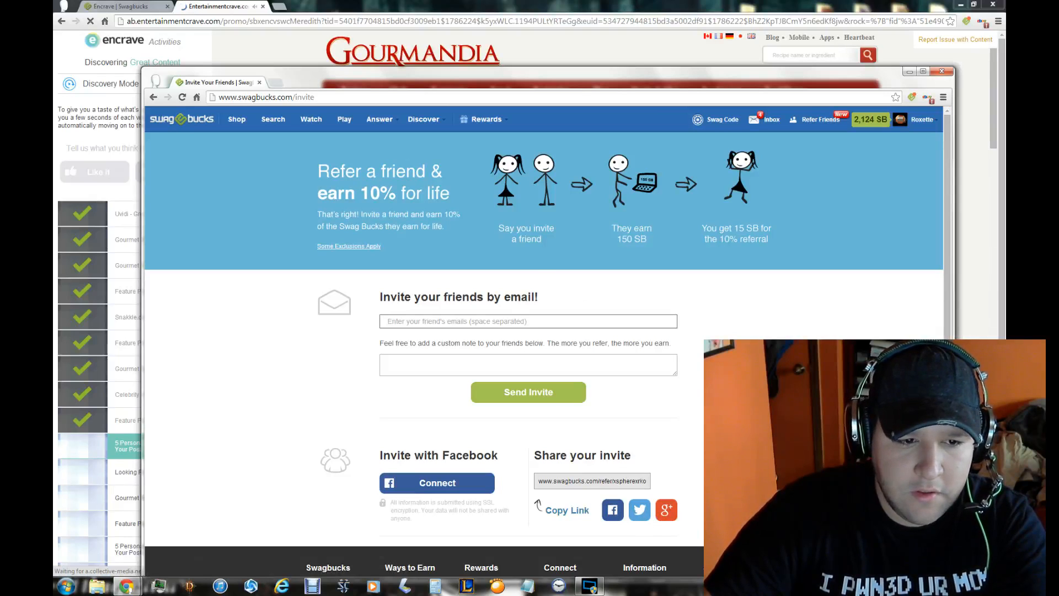
{"action": "left_click", "coordinate": [921, 119]}
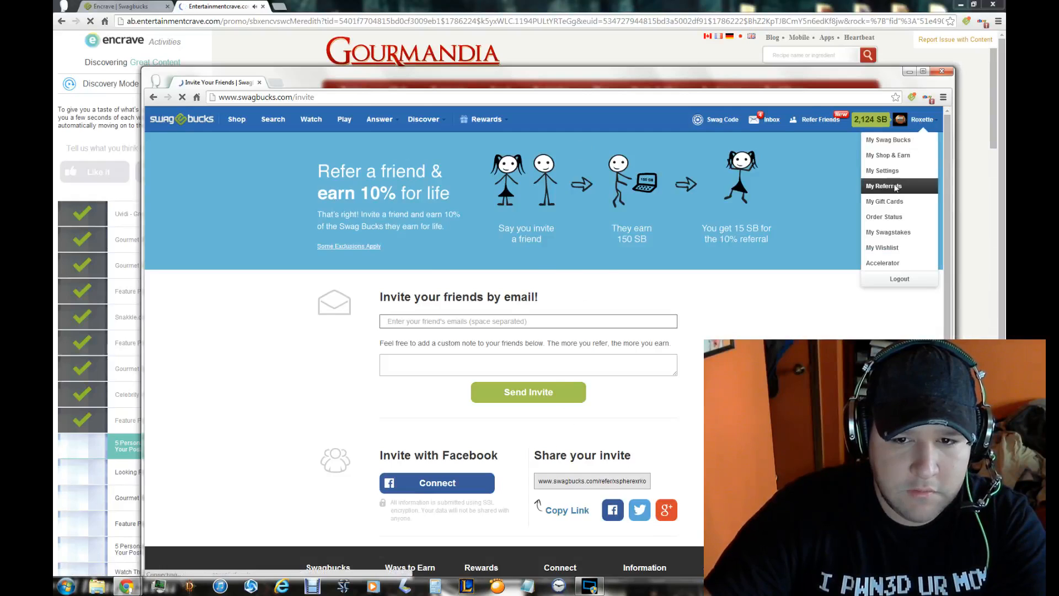
{"action": "left_click", "coordinate": [884, 185]}
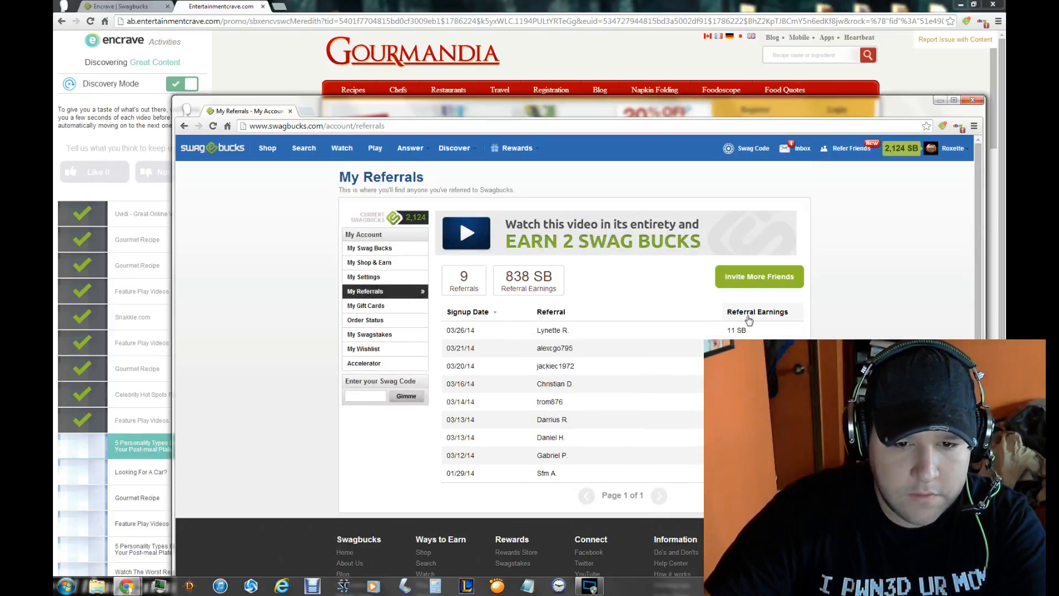
{"action": "mouse_move", "coordinate": [748, 276]}
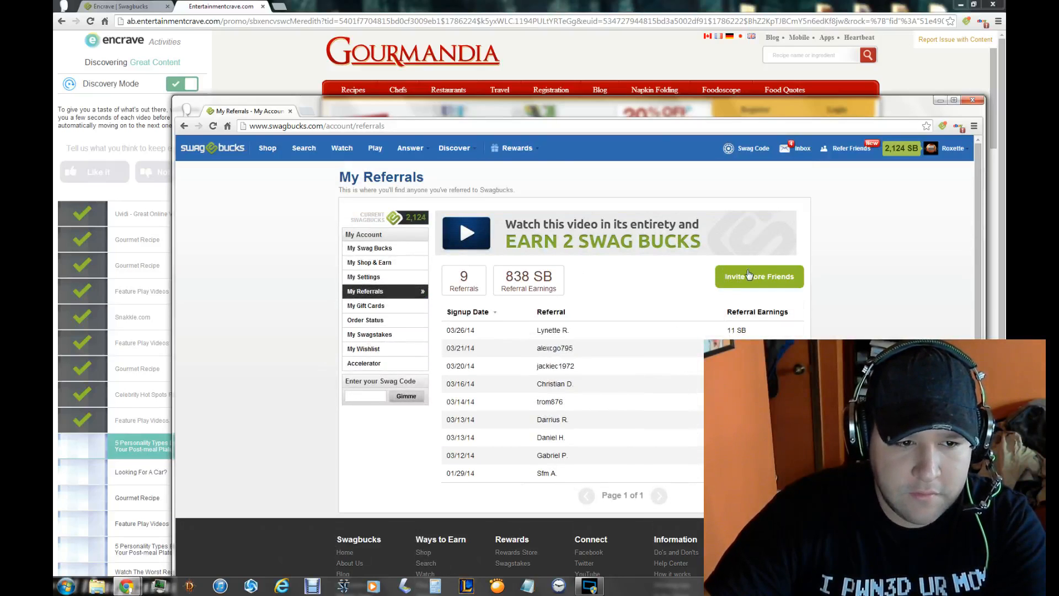
{"action": "scroll", "scroll_direction": "down", "scroll_amount": 3}
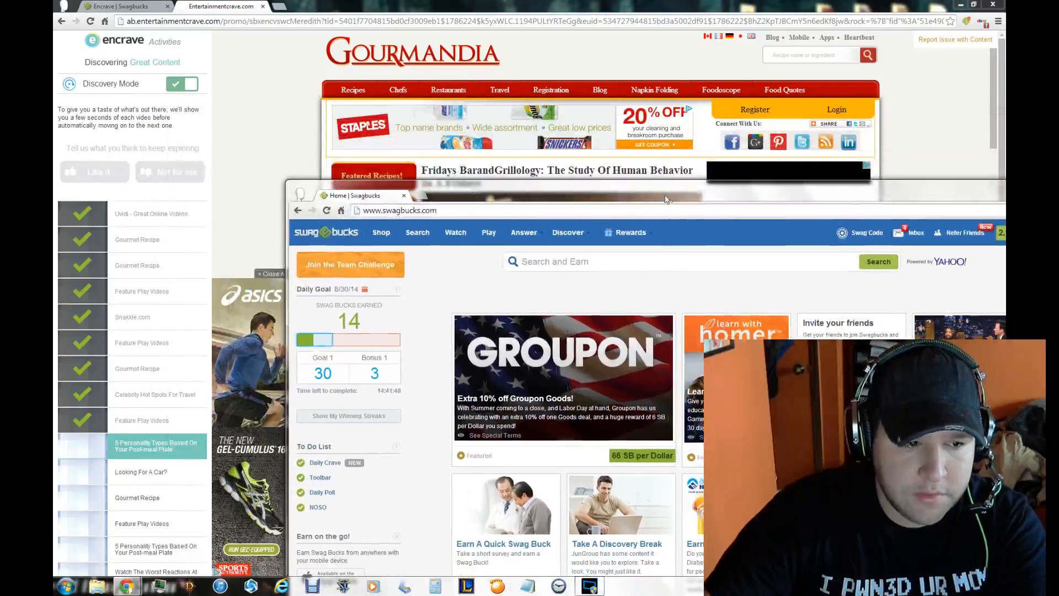
{"action": "left_click", "coordinate": [567, 232]}
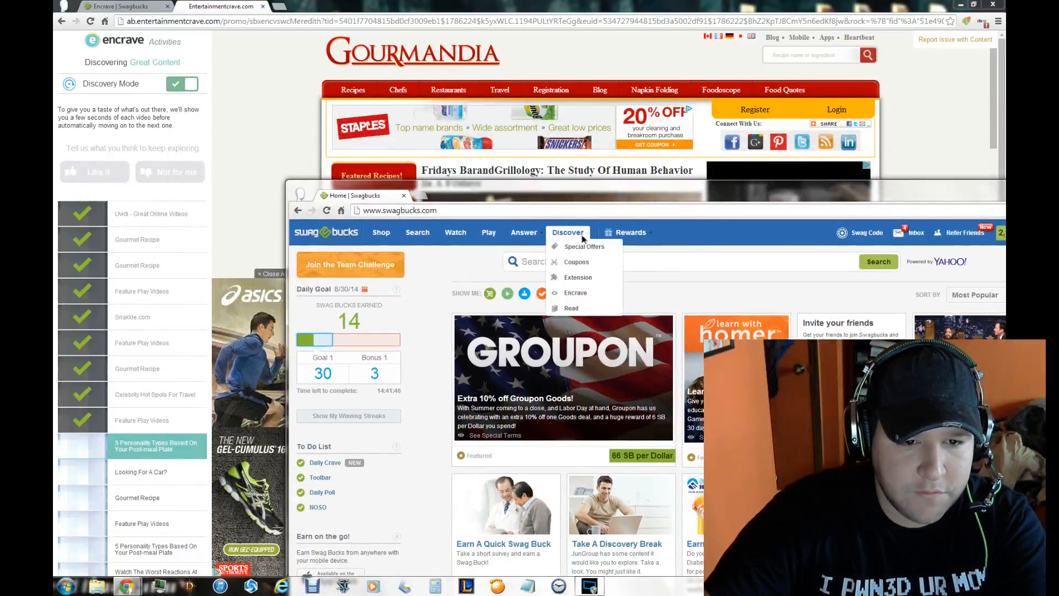
{"action": "left_click", "coordinate": [575, 292]}
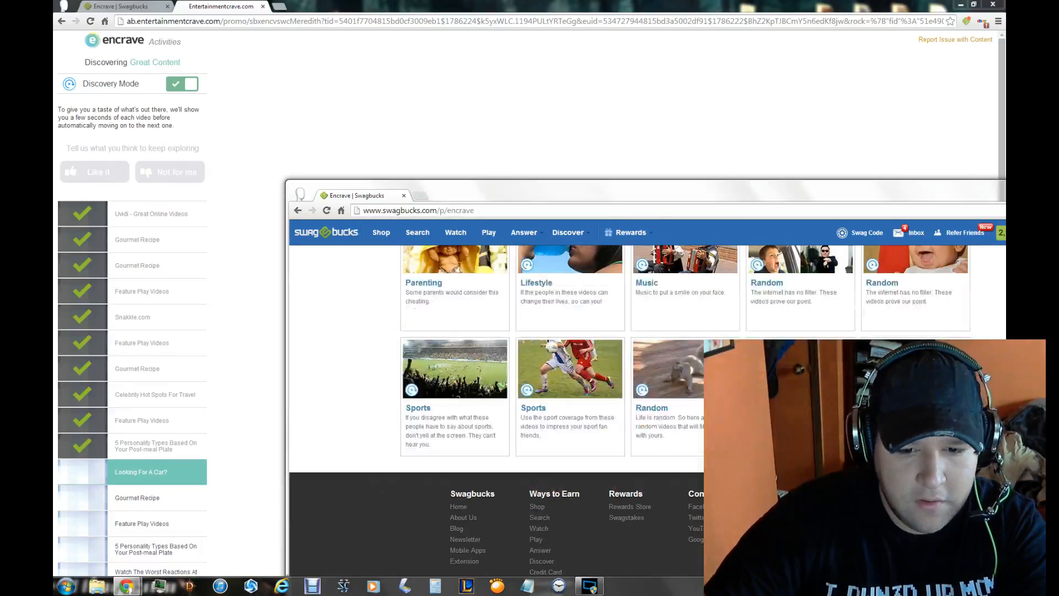
{"action": "scroll", "scroll_direction": "down", "scroll_amount": 3}
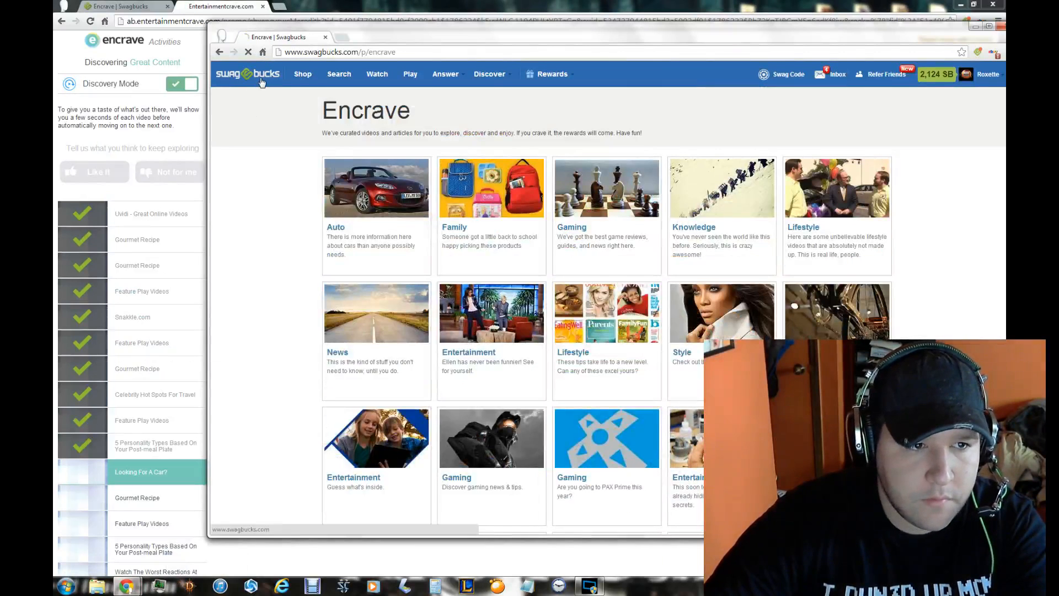
{"action": "left_click", "coordinate": [247, 74]}
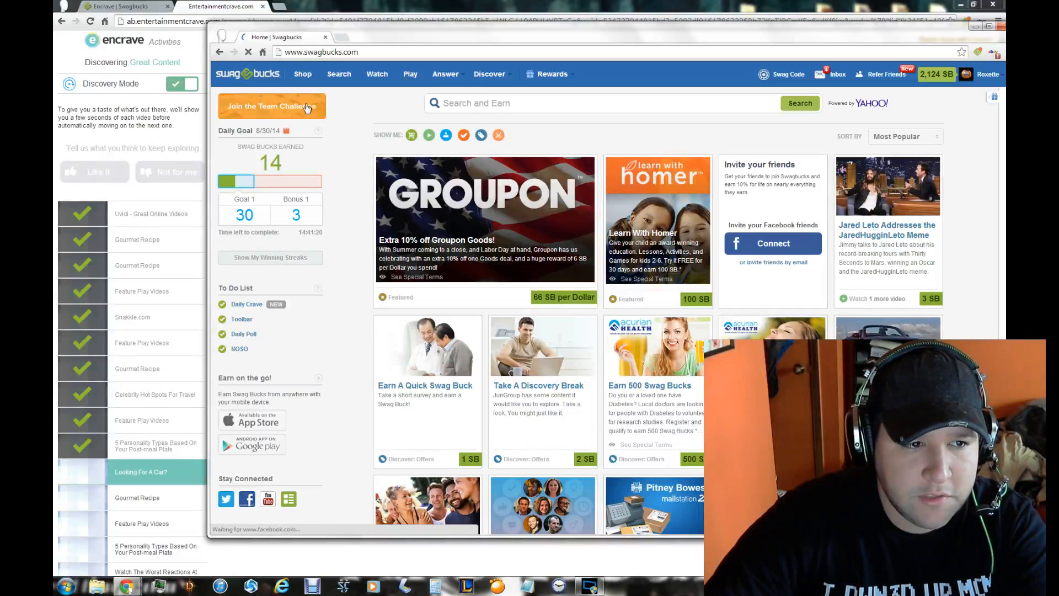
{"action": "left_click", "coordinate": [271, 106]}
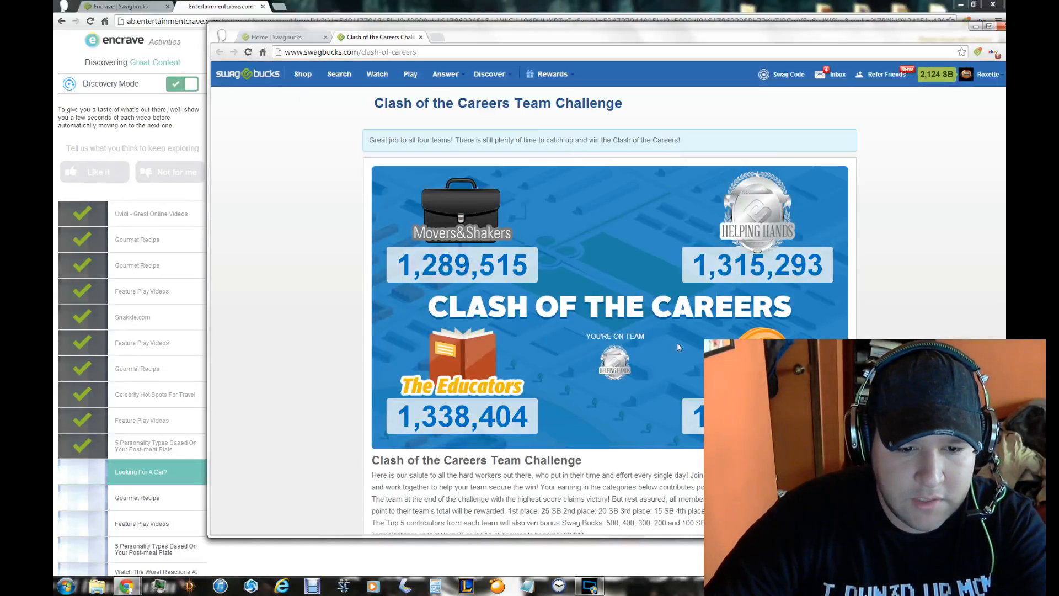
{"action": "scroll", "scroll_direction": "down", "scroll_amount": 3}
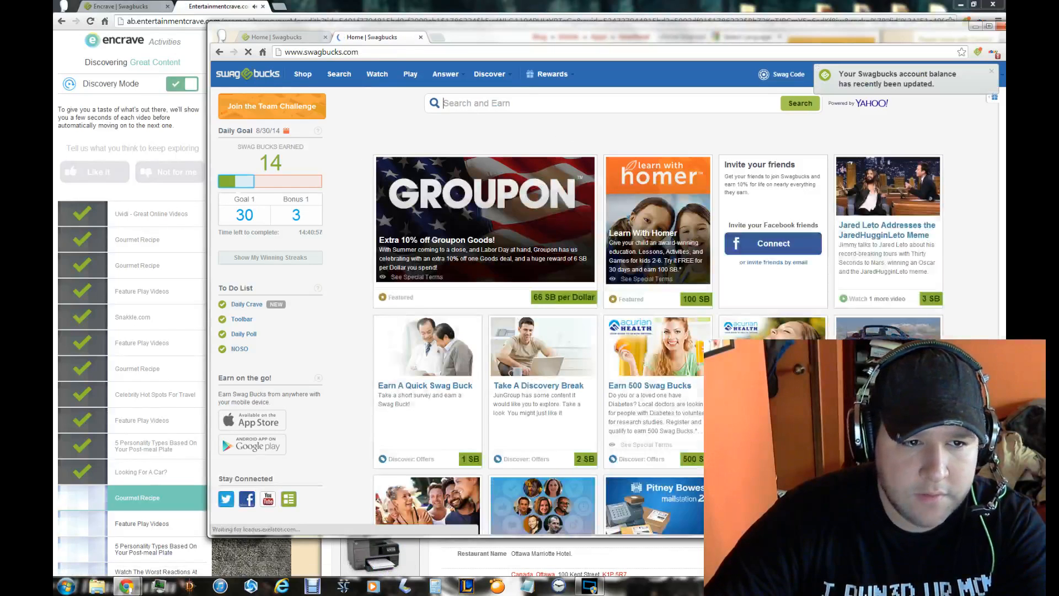
{"action": "type", "text": "www.hot"}
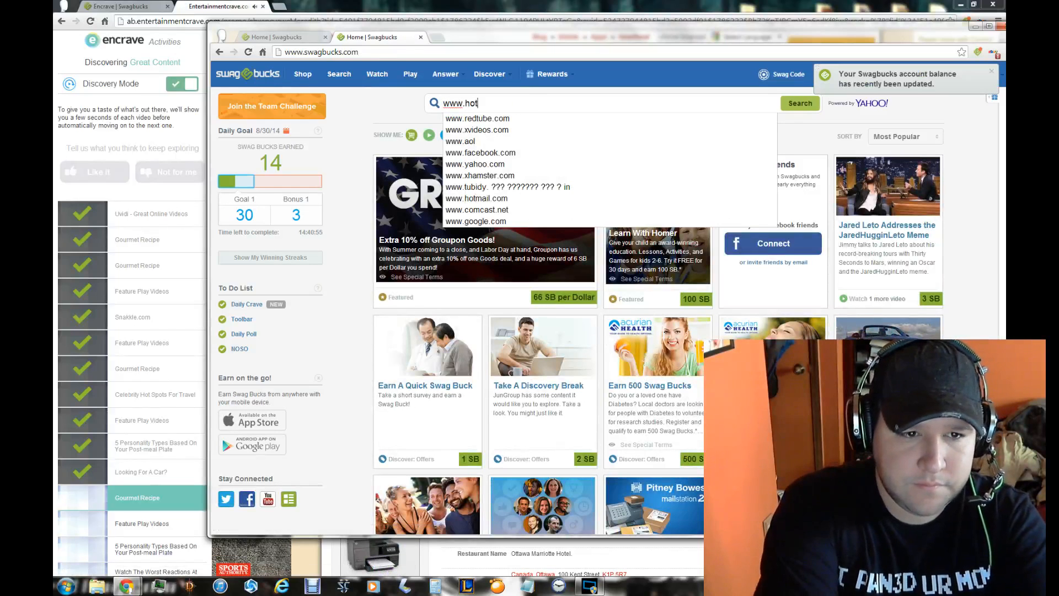
{"action": "left_click", "coordinate": [476, 197]}
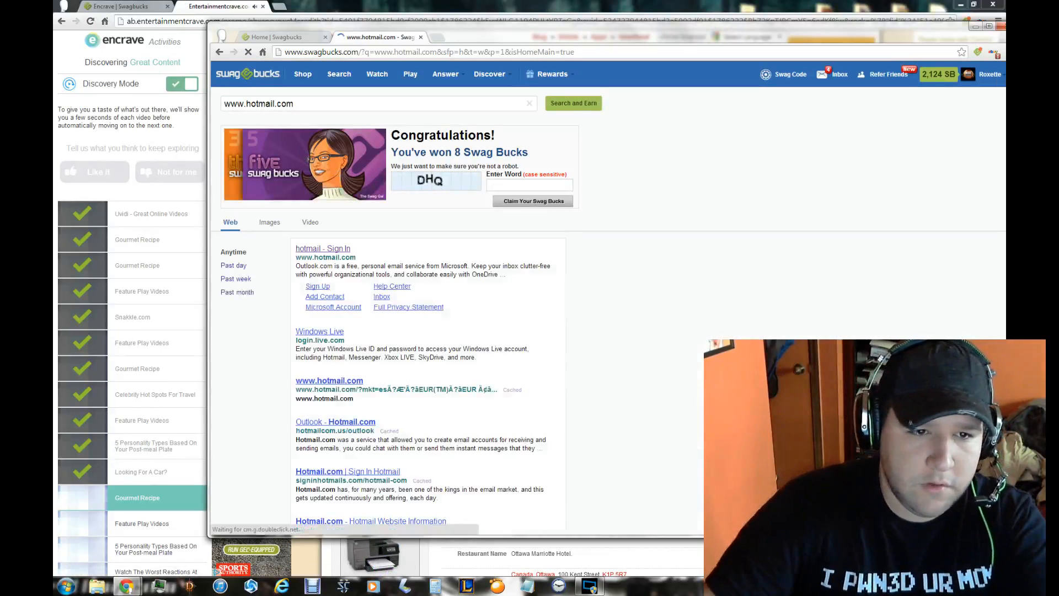
Enter the captcha and claim the 8 Swag Bucks search win, reaching 22 of 30.
{"action": "type", "text": "DHQ"}
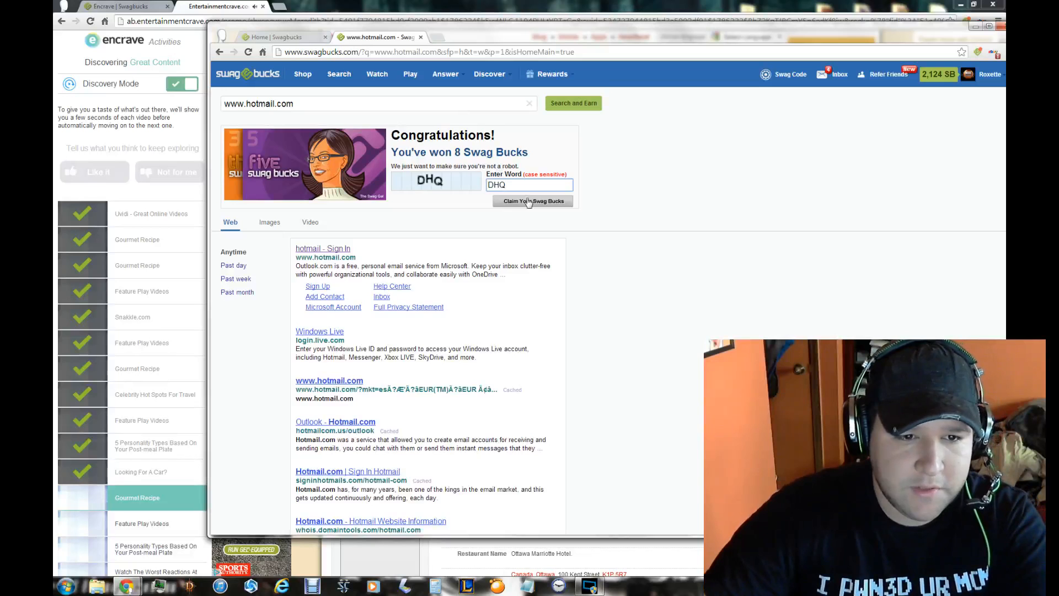
{"action": "left_click", "coordinate": [533, 201]}
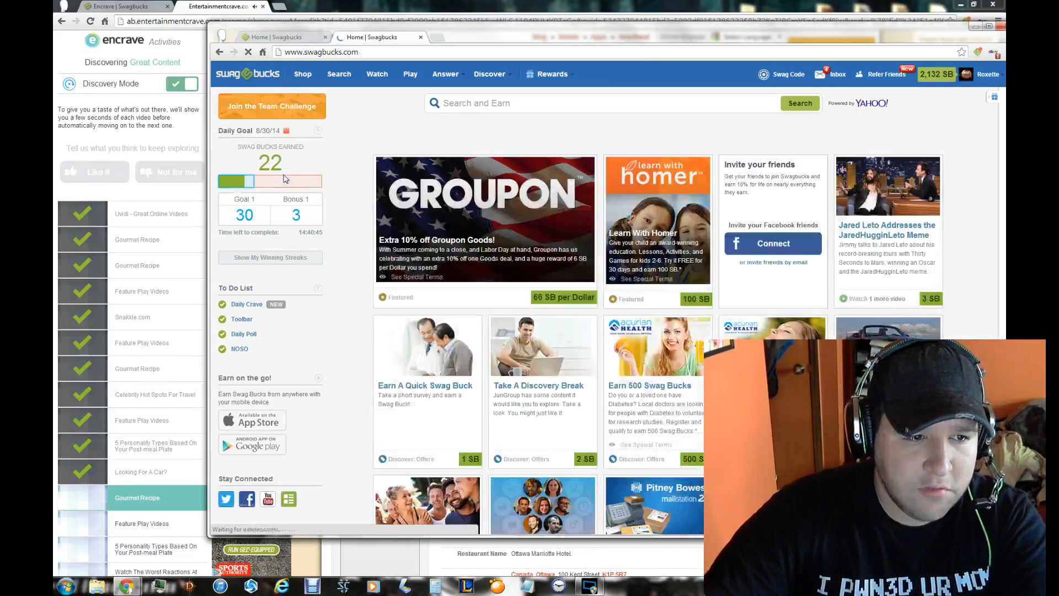
{"action": "left_click", "coordinate": [411, 74]}
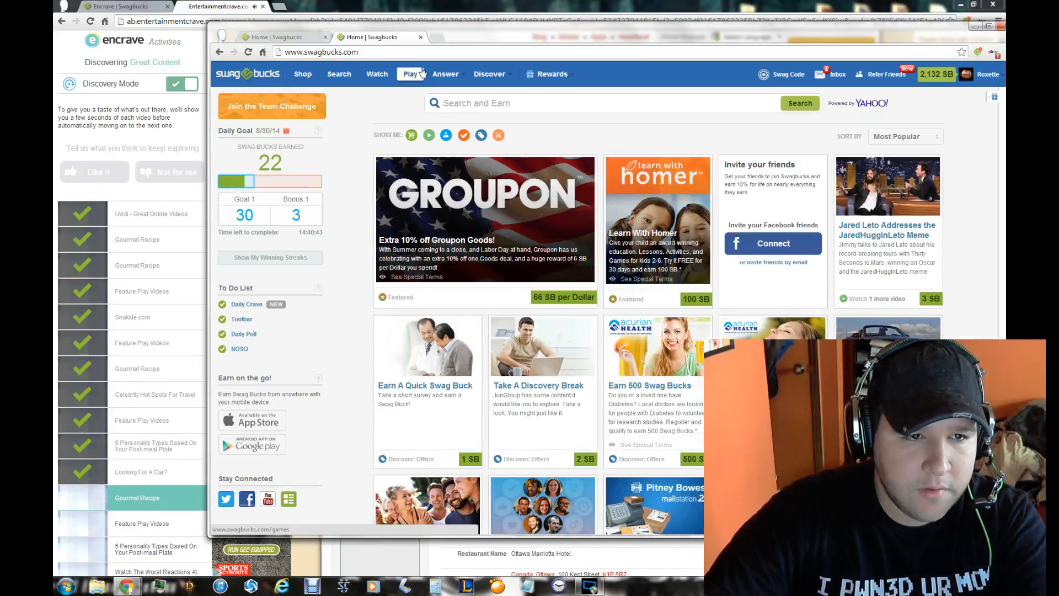
{"action": "left_click", "coordinate": [410, 74]}
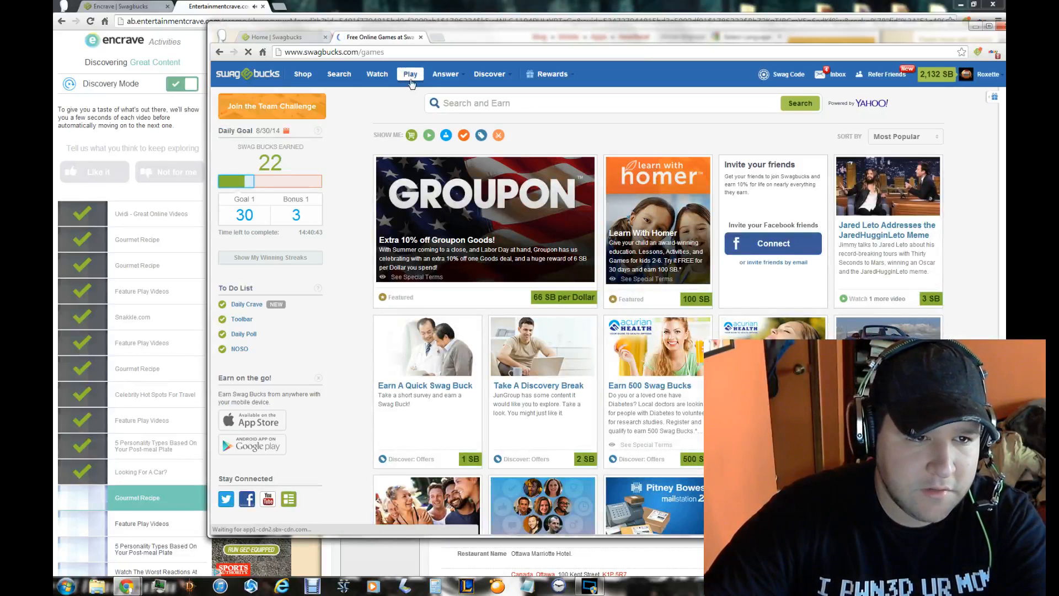
Launch Swag Jump in its own tab and reload the home page to show 22 SB earned.
{"action": "left_click", "coordinate": [411, 74]}
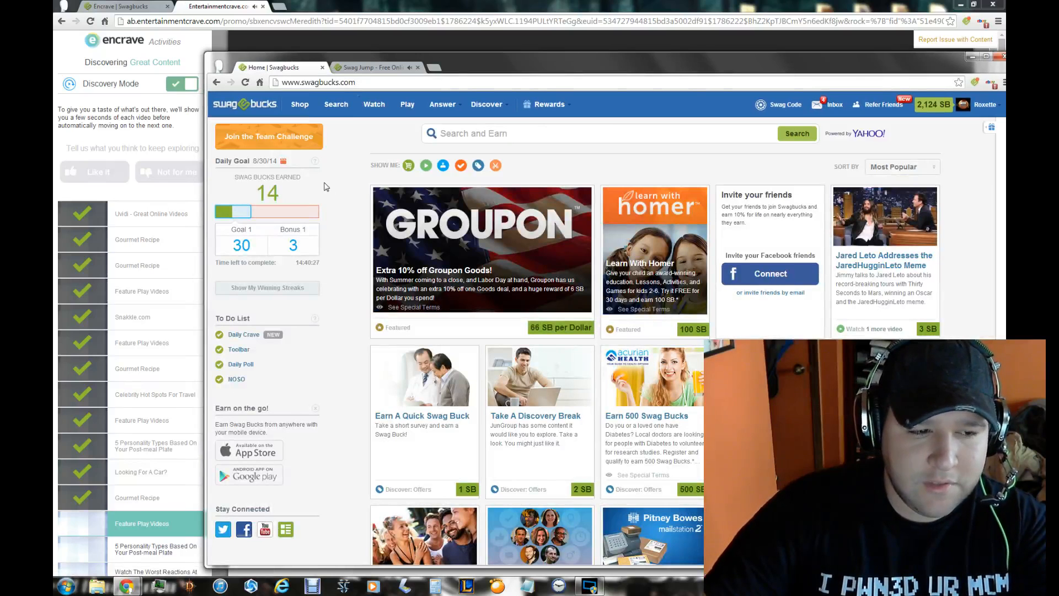
{"action": "left_click", "coordinate": [245, 82]}
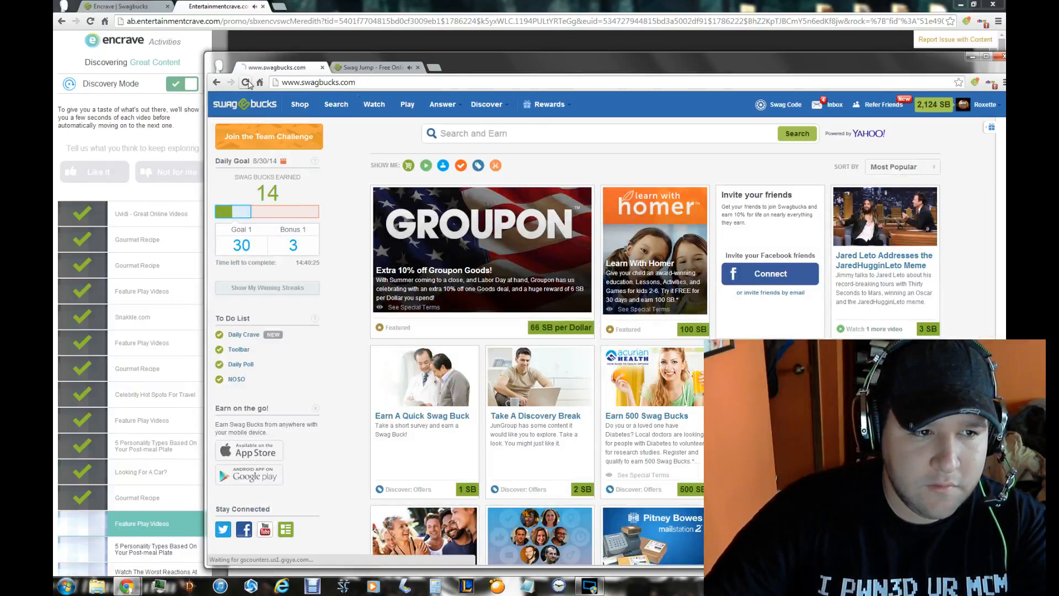
{"action": "left_click", "coordinate": [245, 81]}
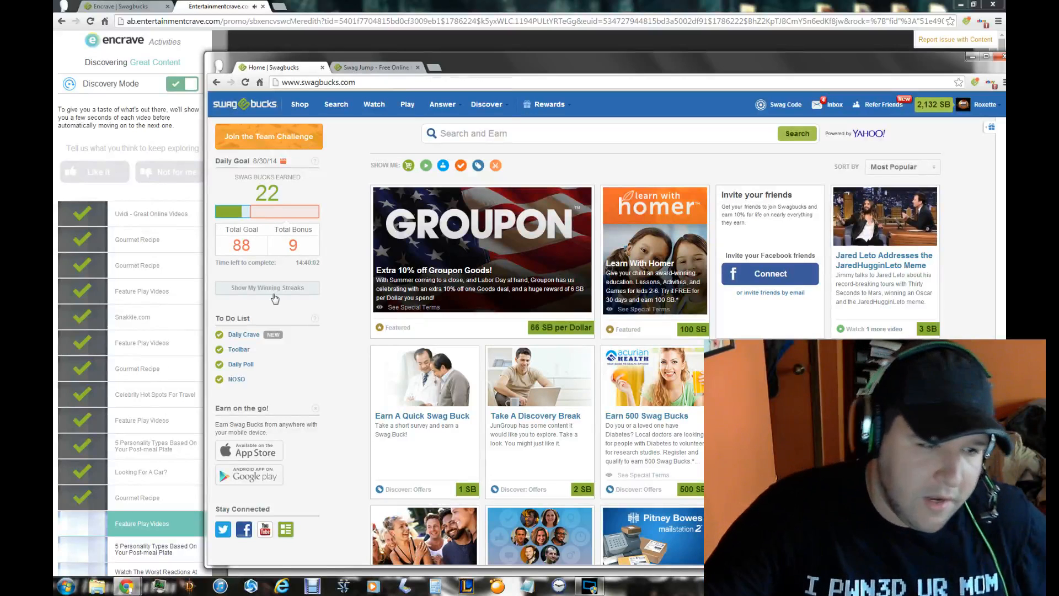
Reveal the winning streak bonuses from 7-day through monthly, total goal 88.
{"action": "left_click", "coordinate": [267, 287]}
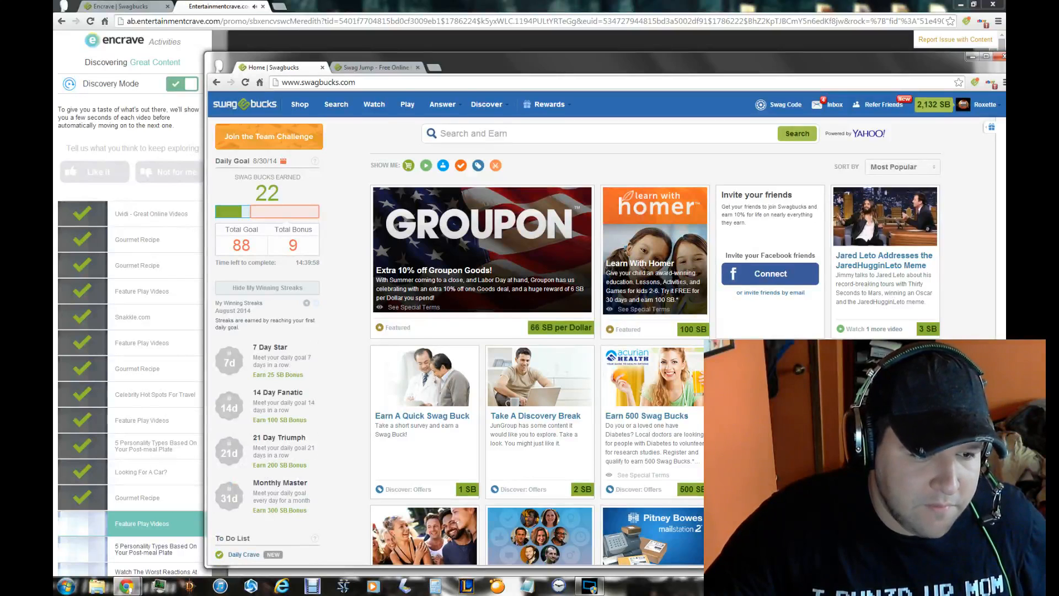
{"action": "scroll", "scroll_direction": "down", "scroll_amount": 3}
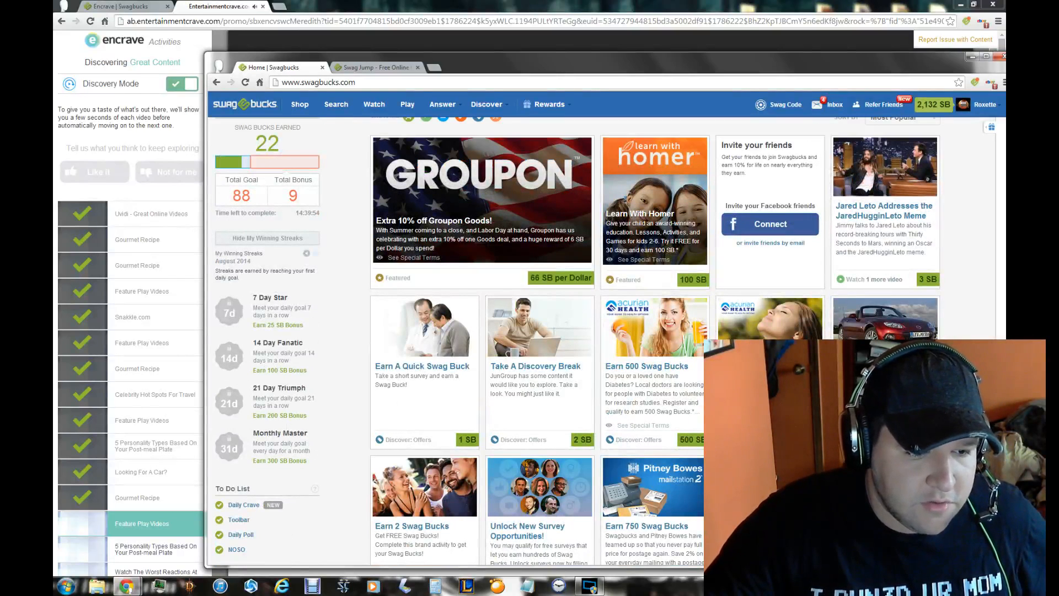
{"action": "scroll", "scroll_direction": "down", "scroll_amount": 3}
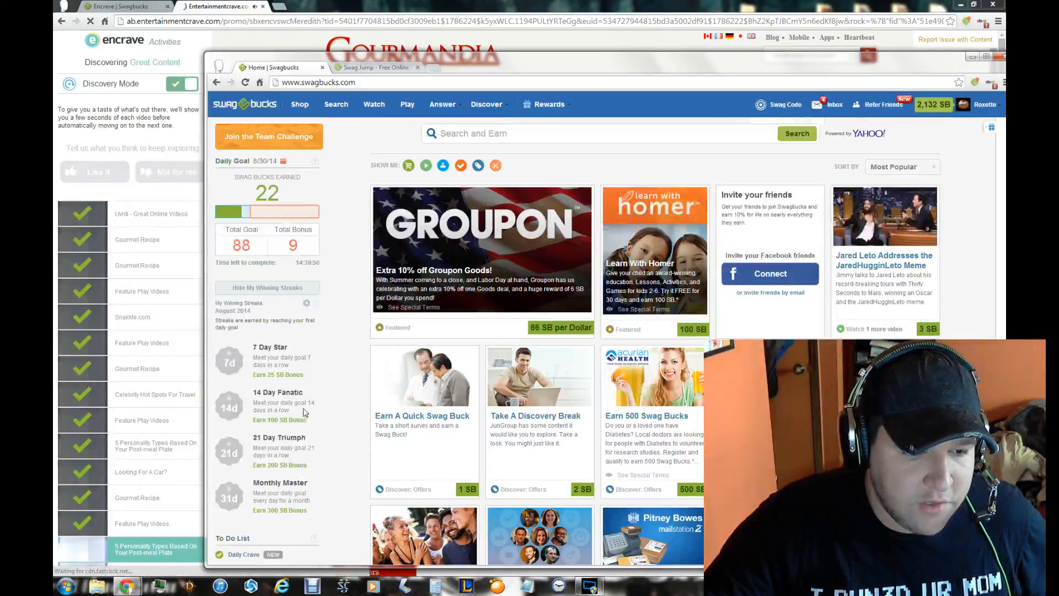
{"action": "mouse_move", "coordinate": [276, 215]}
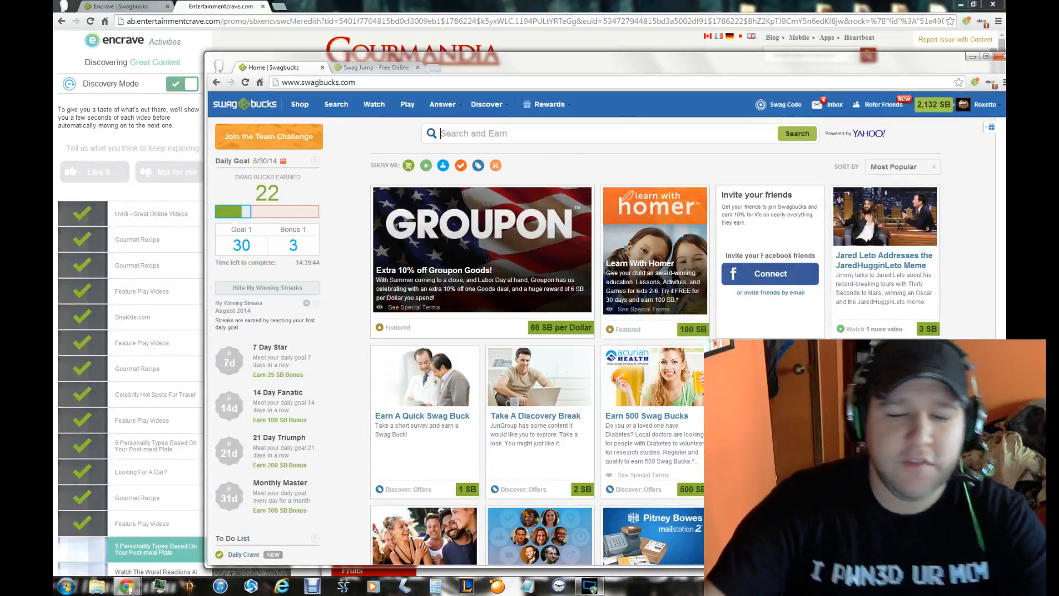
Finish the Swag Jump round for 2 Swag Bucks and return home where the Quick Survey appears.
{"action": "left_click", "coordinate": [374, 67]}
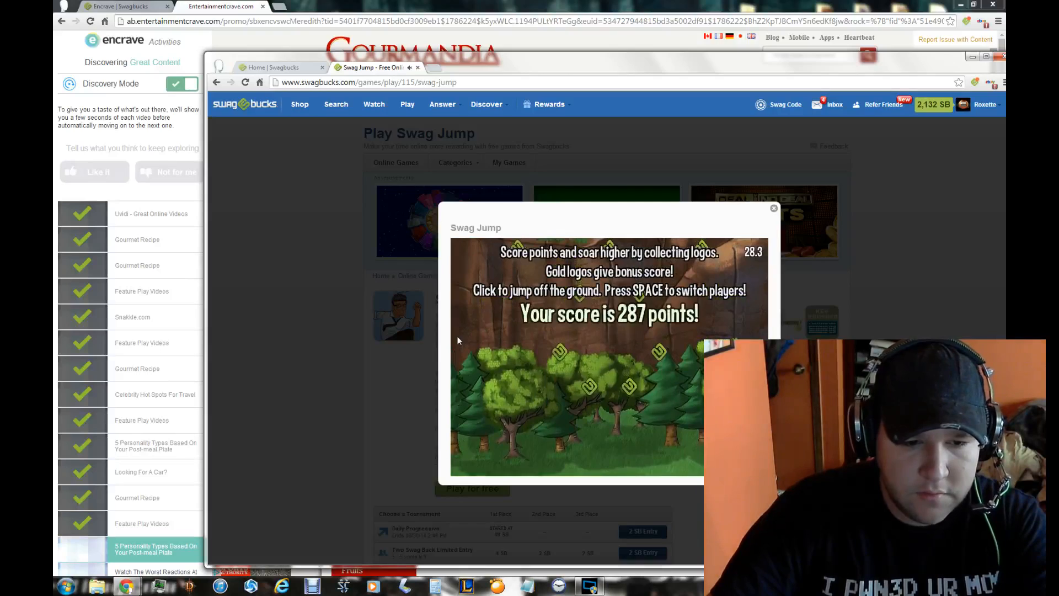
{"action": "left_click", "coordinate": [774, 207]}
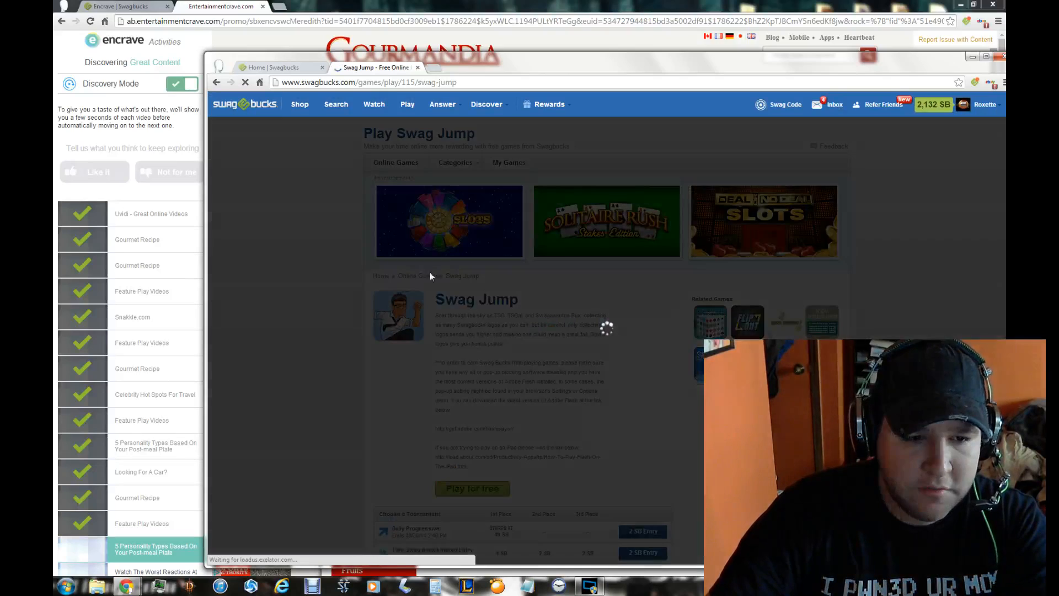
{"action": "left_click", "coordinate": [280, 67]}
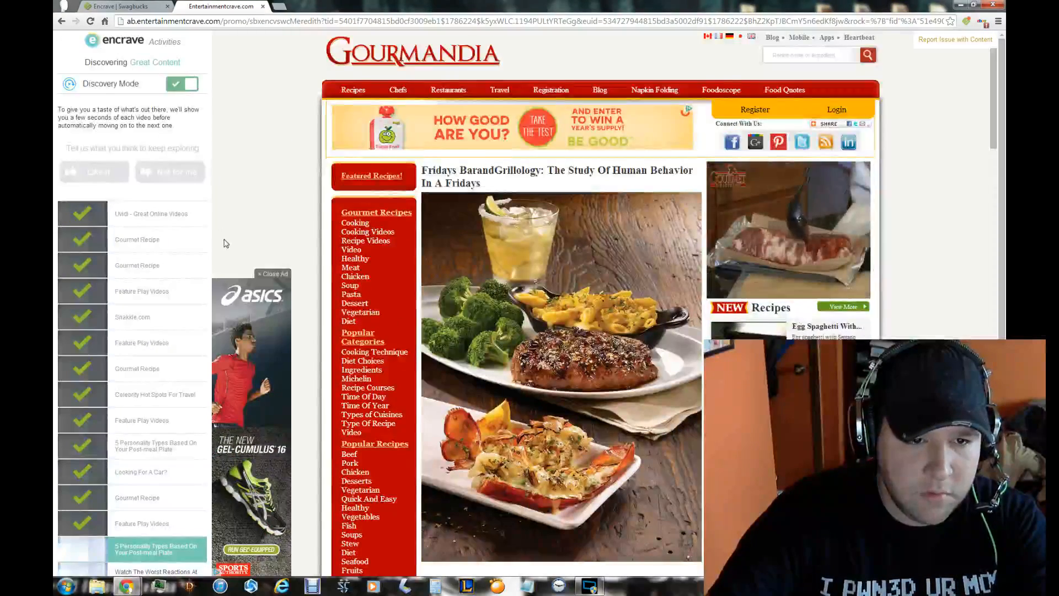
{"action": "scroll", "scroll_direction": "down", "scroll_amount": 3}
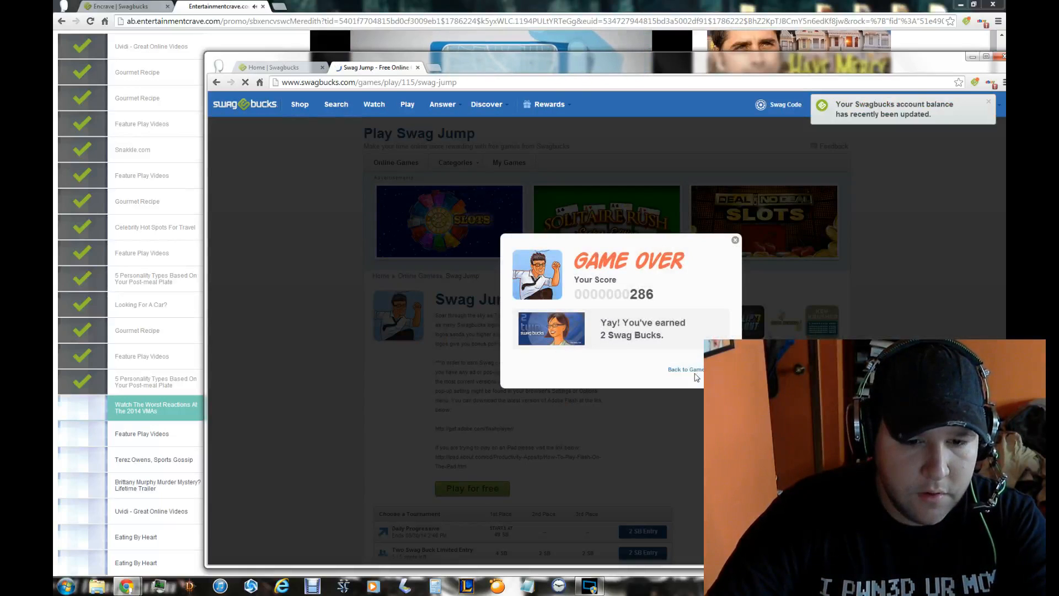
{"action": "left_click", "coordinate": [685, 370]}
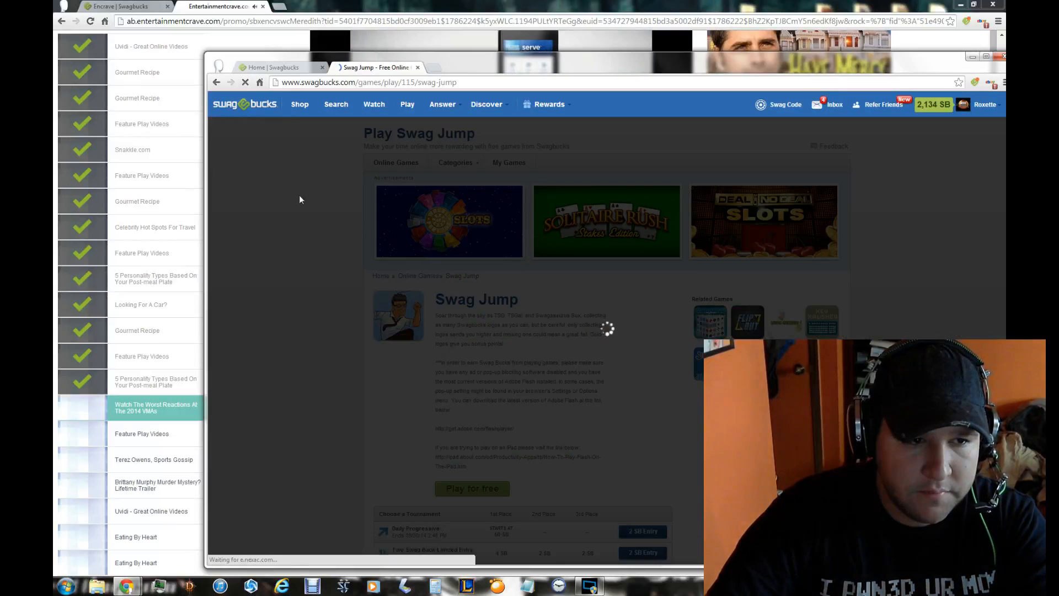
{"action": "left_click", "coordinate": [277, 68]}
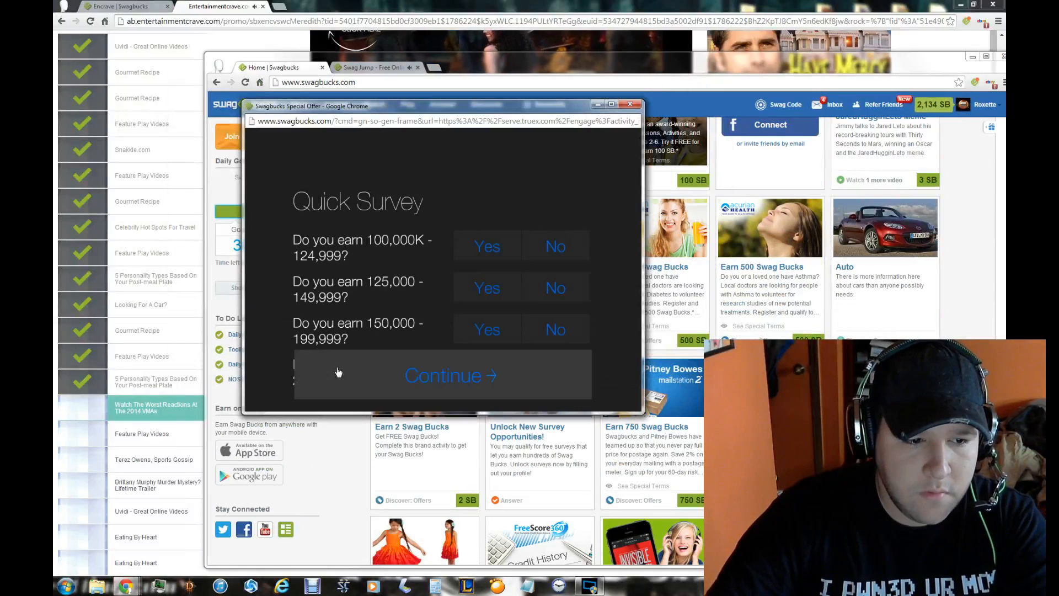
Answer No to each quick income survey question and continue through them.
{"action": "left_click", "coordinate": [450, 375]}
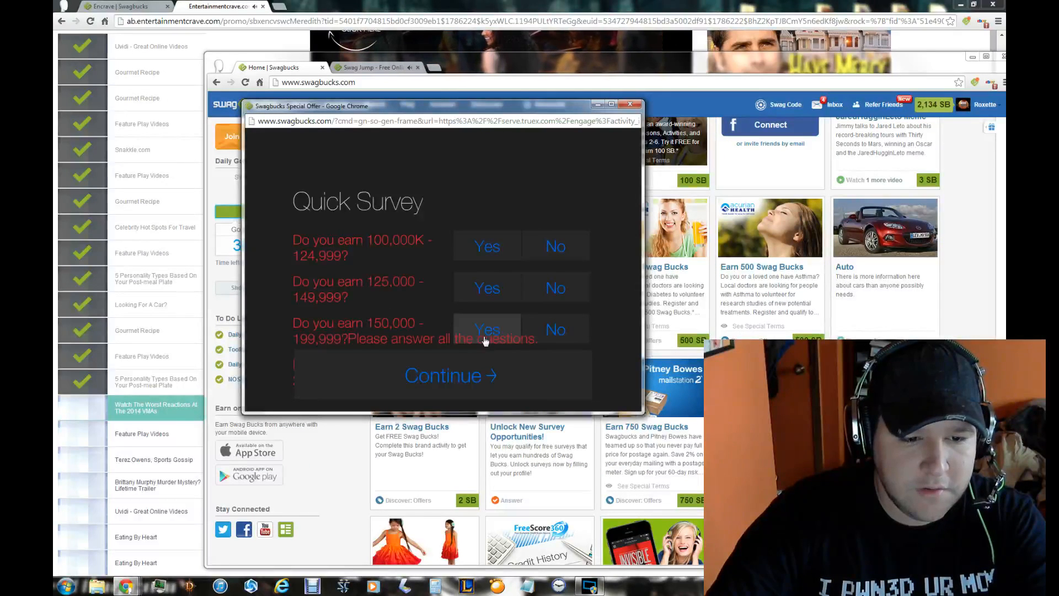
{"action": "left_click", "coordinate": [555, 330]}
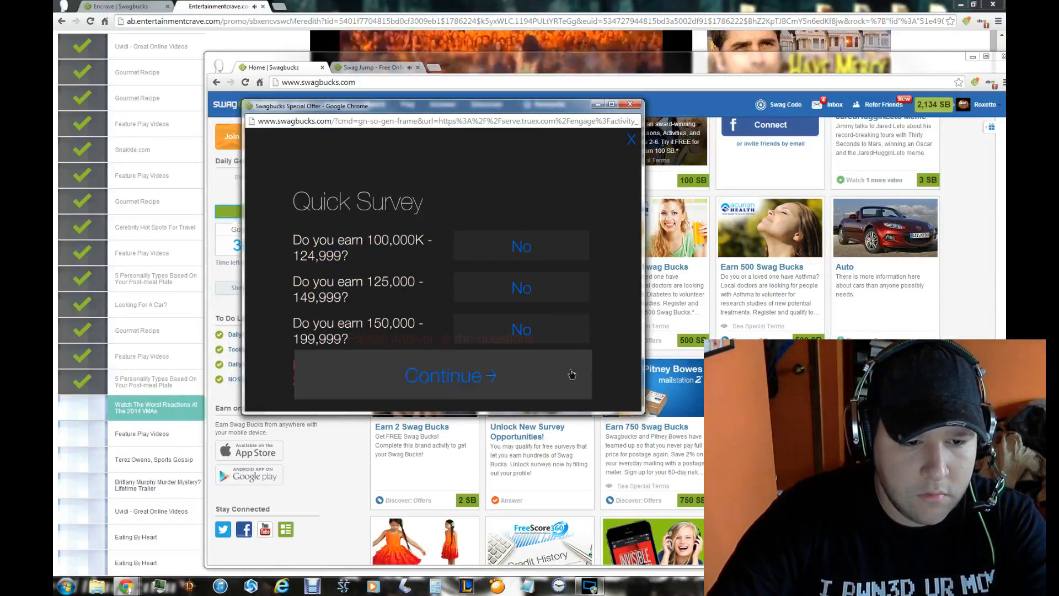
{"action": "left_click", "coordinate": [450, 375]}
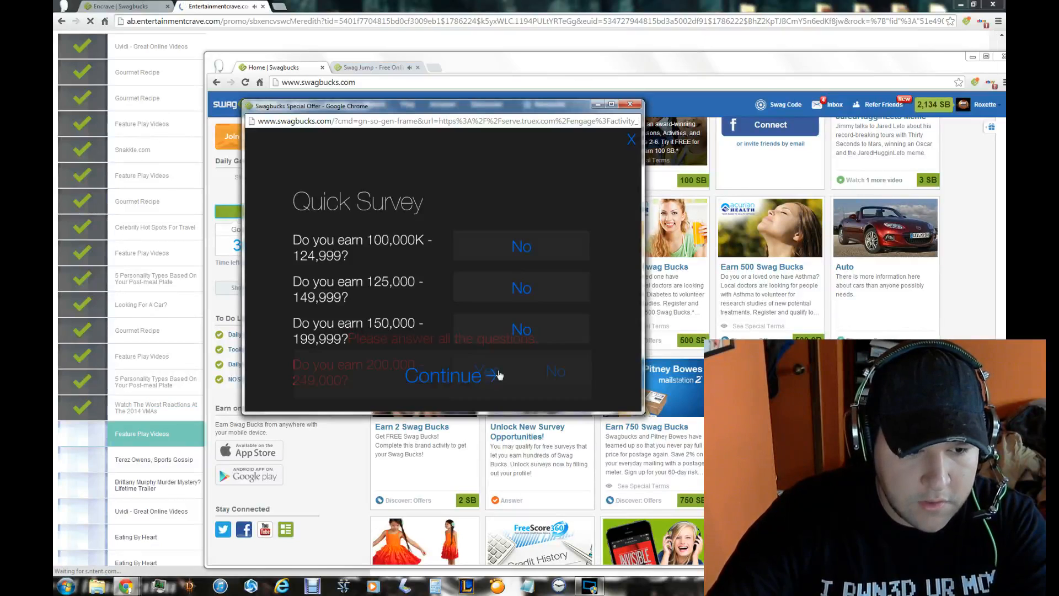
{"action": "left_click", "coordinate": [450, 375]}
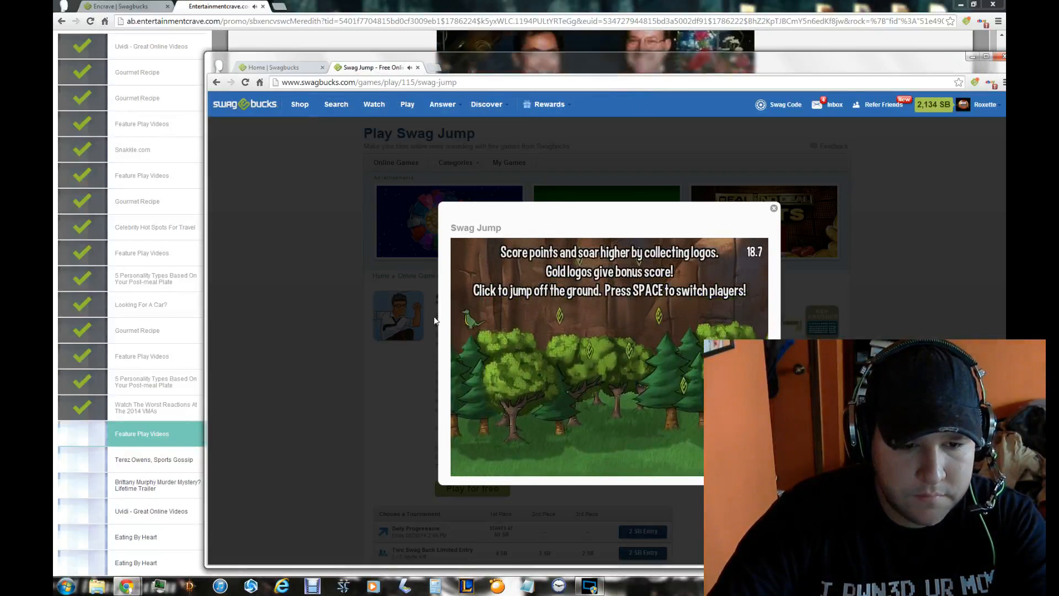
{"action": "left_click", "coordinate": [773, 208]}
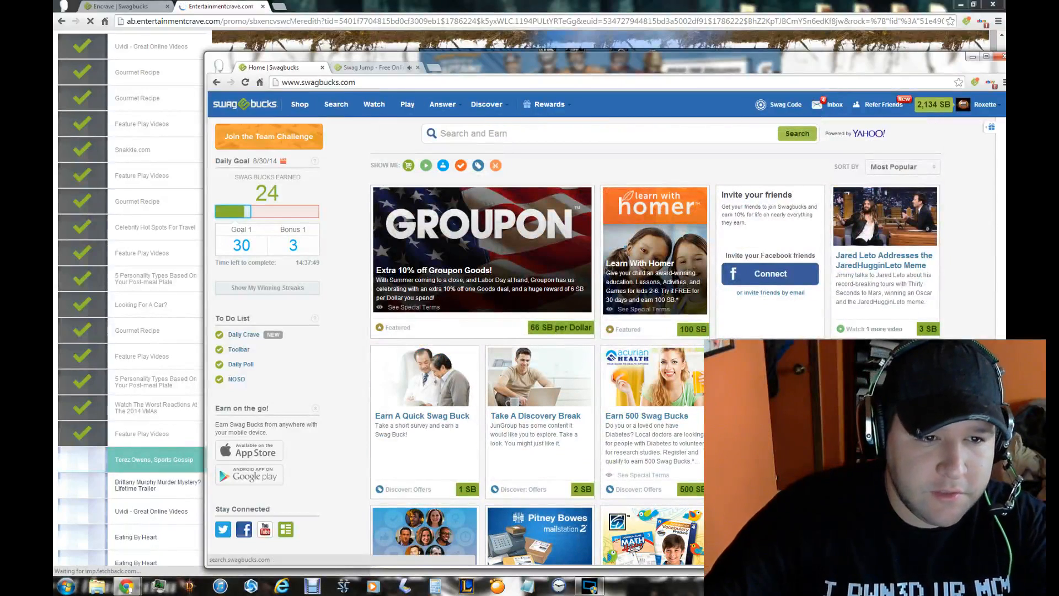
{"action": "type", "text": "www.facebook.om"}
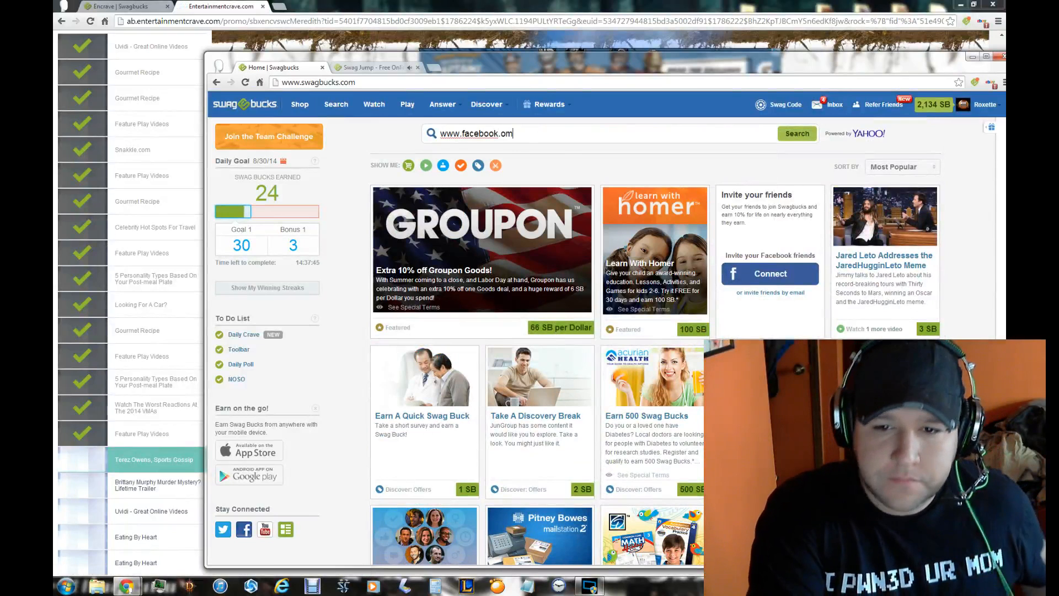
{"action": "left_click", "coordinate": [797, 134]}
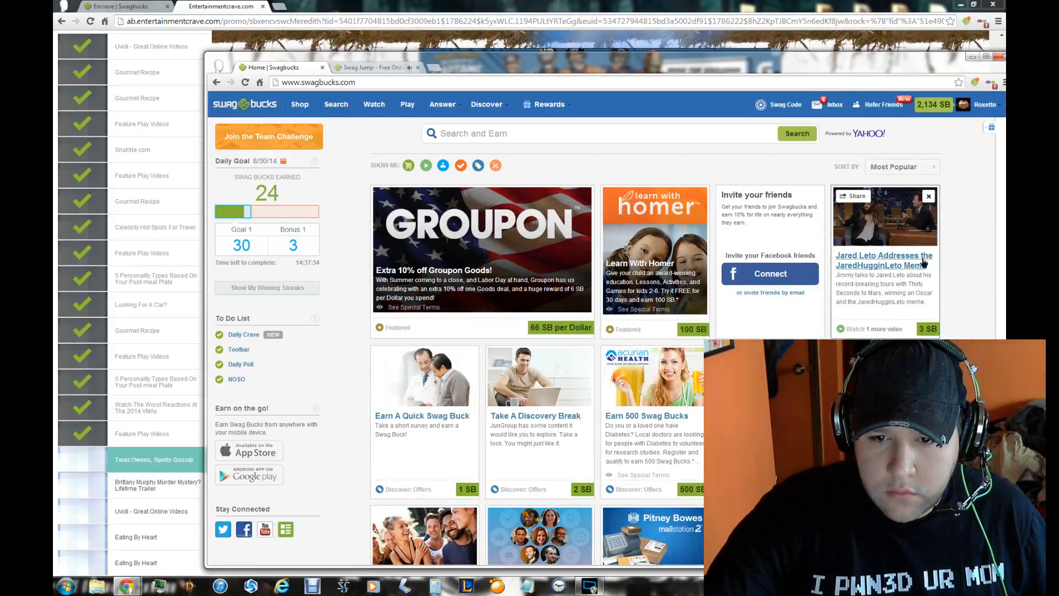
{"action": "left_click", "coordinate": [883, 259]}
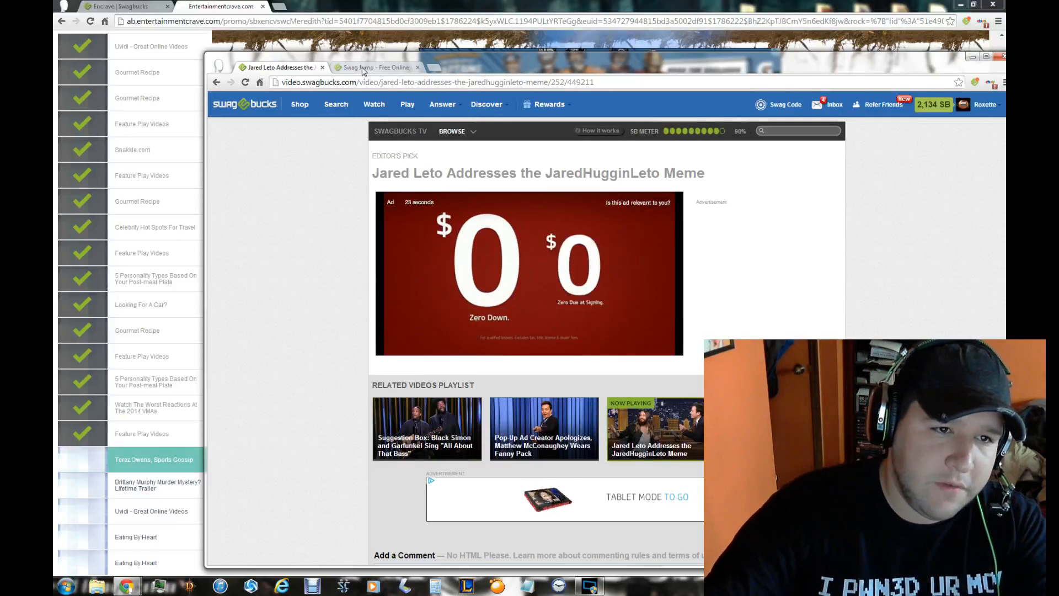
Check the Swag Jump game, return to the video and enter captcha KNJ.
{"action": "left_click", "coordinate": [374, 67]}
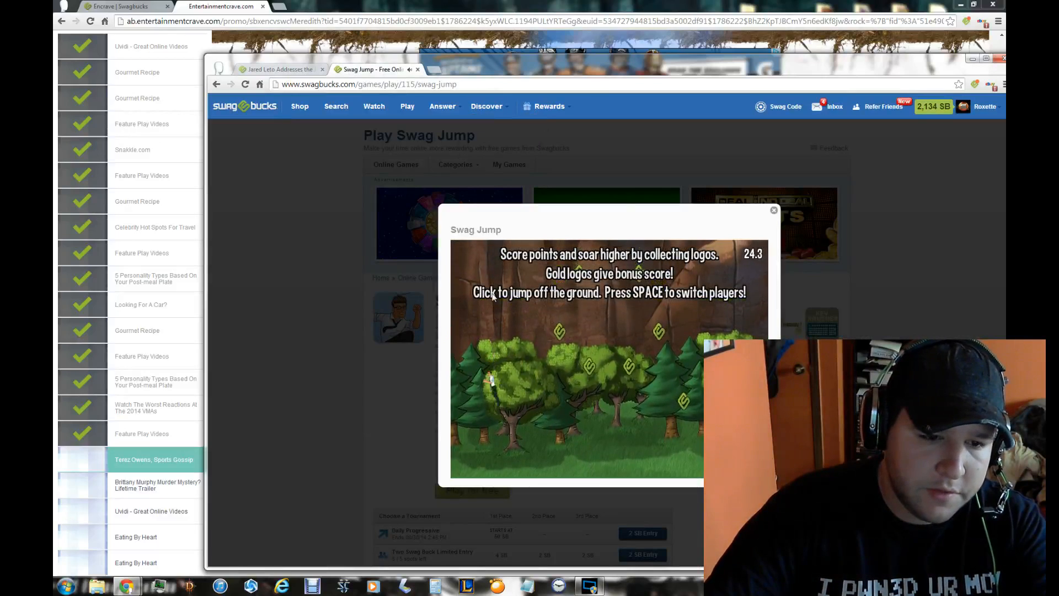
{"action": "left_click", "coordinate": [773, 210]}
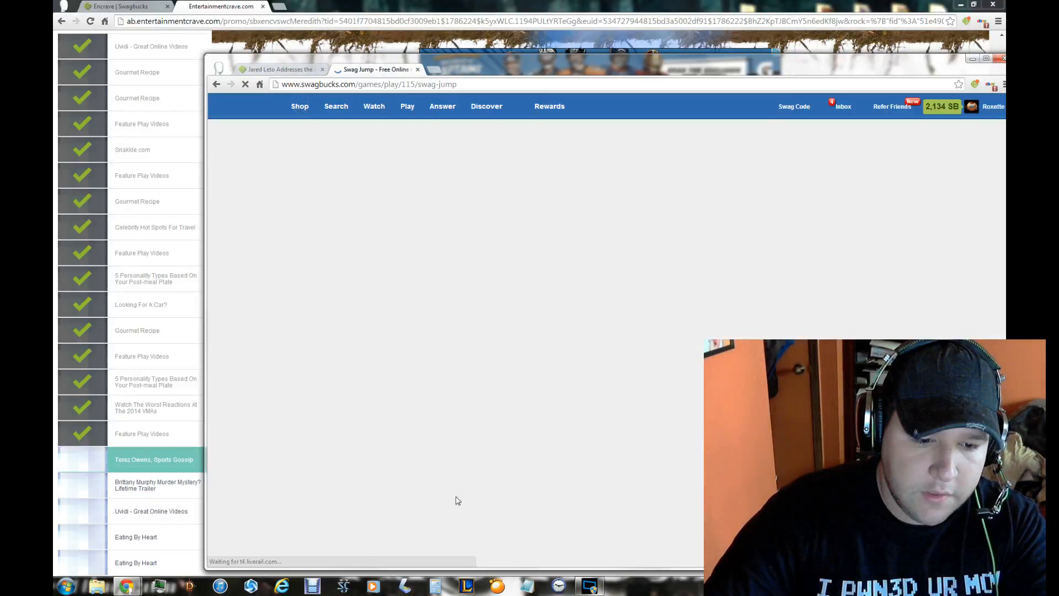
{"action": "left_click", "coordinate": [279, 68]}
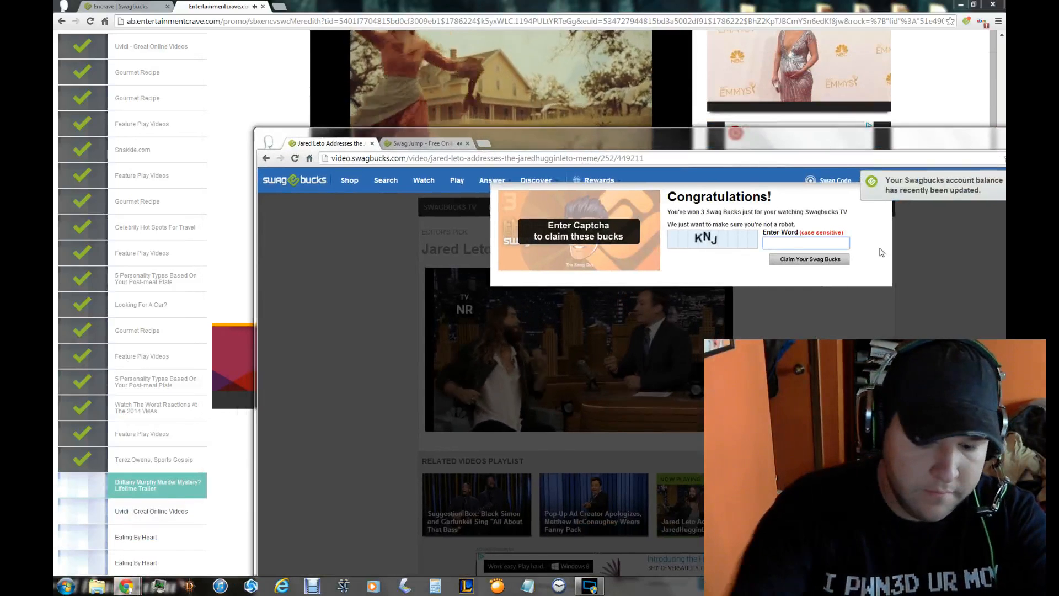
{"action": "type", "text": "KNJ"}
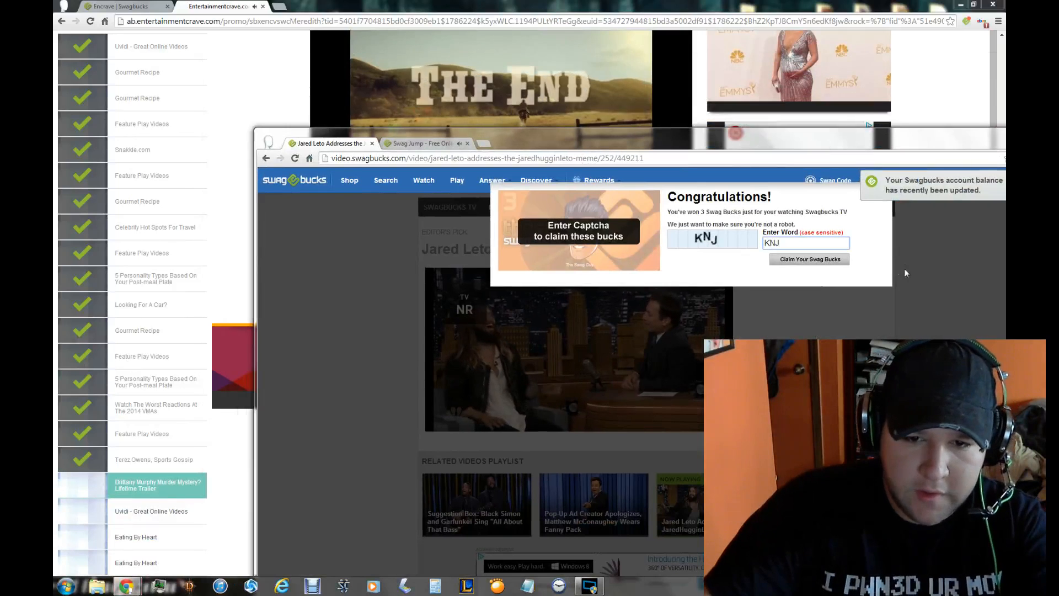
Claim the 3 Swag Bucks, dismiss the offer popup and return to the Swagbucks home page.
{"action": "left_click", "coordinate": [809, 259]}
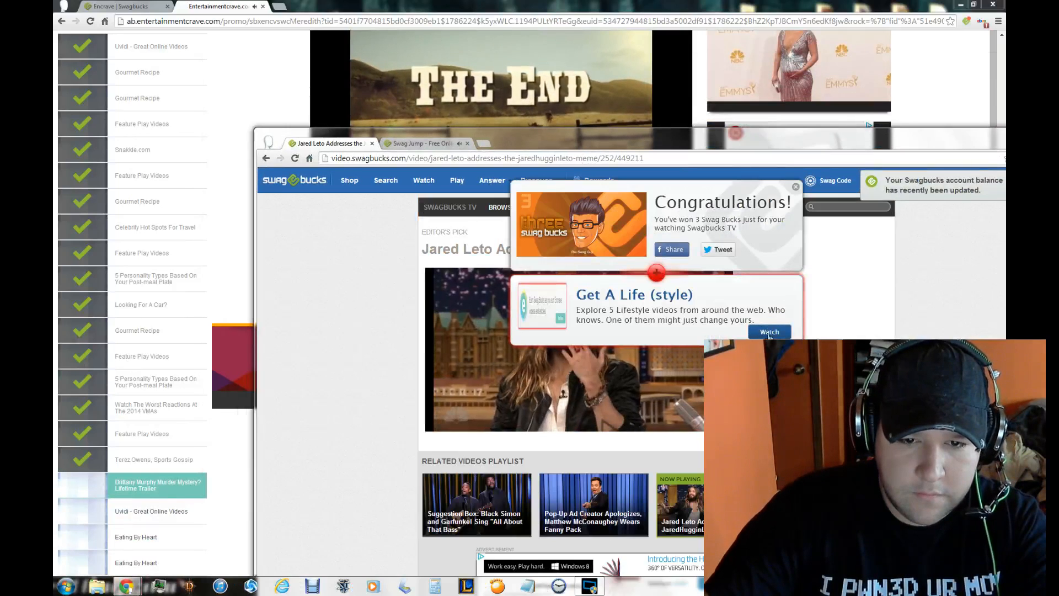
{"action": "left_click", "coordinate": [795, 186]}
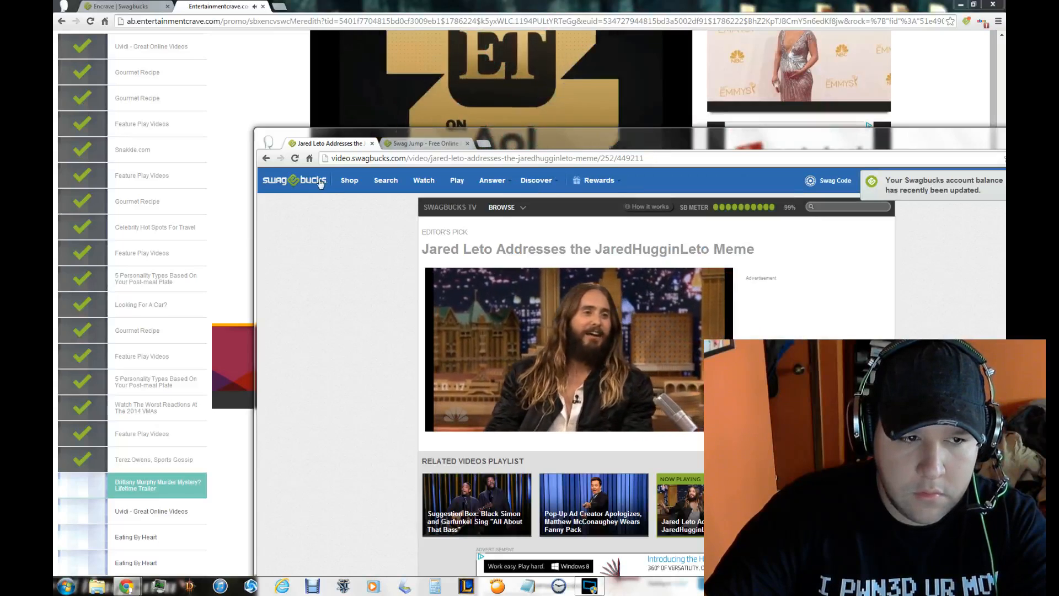
{"action": "left_click", "coordinate": [293, 180]}
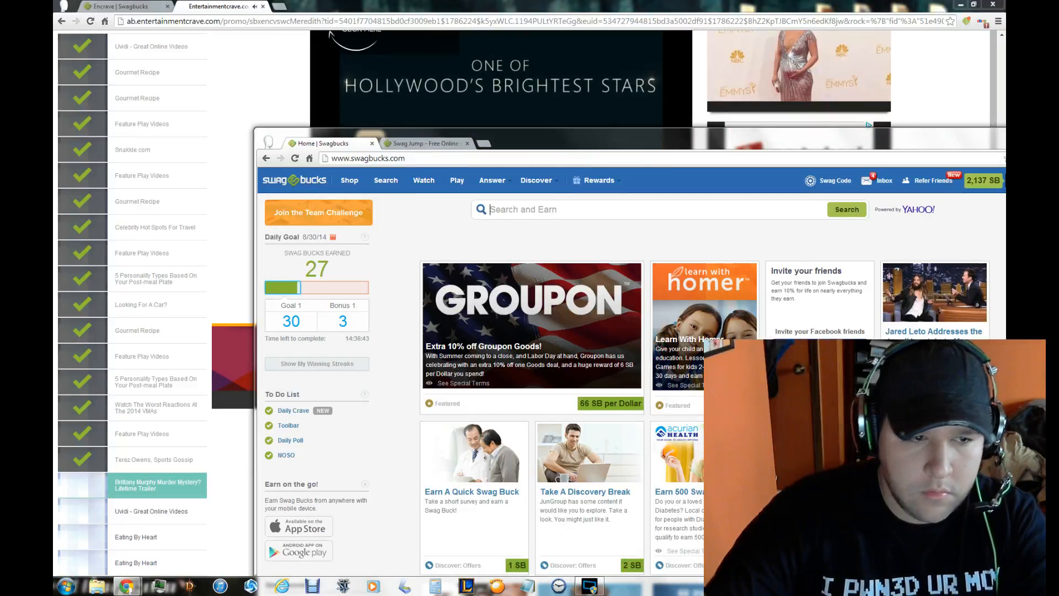
{"action": "type", "text": "www.facebo"}
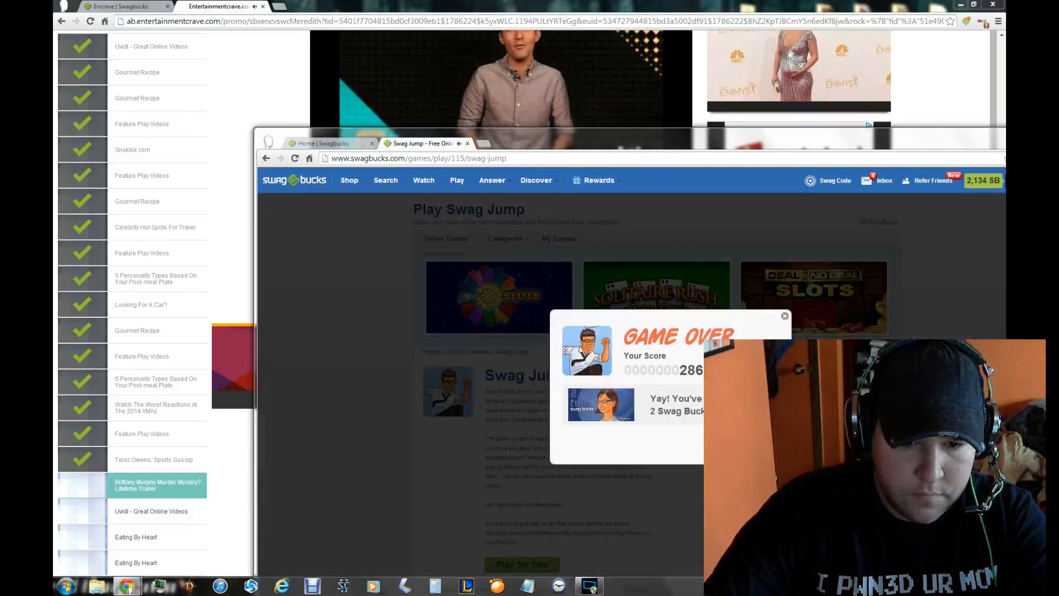
{"action": "left_click", "coordinate": [784, 316]}
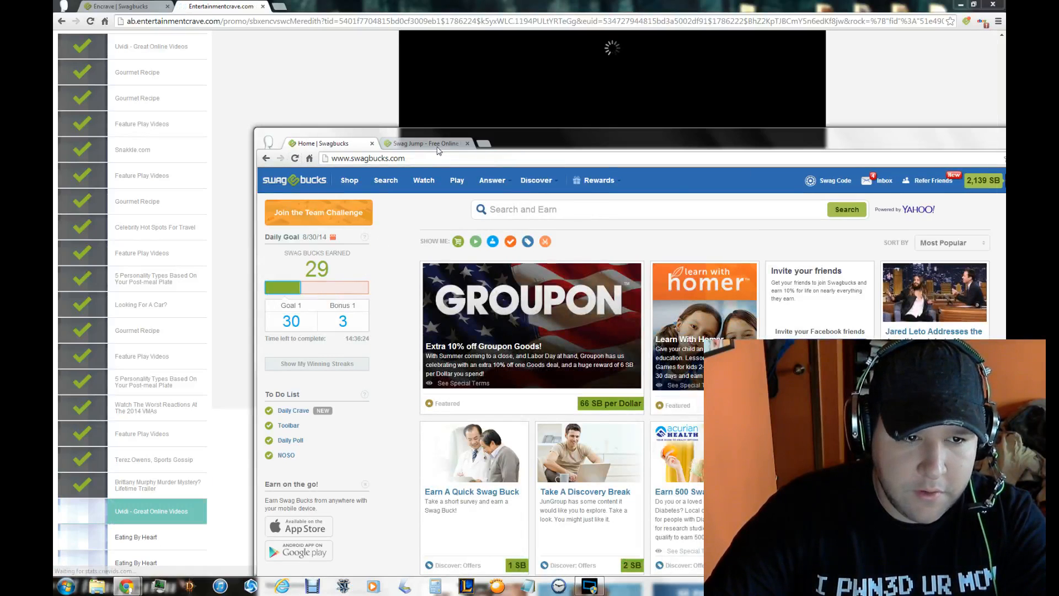
{"action": "left_click", "coordinate": [423, 144]}
{"action": "type", "text": "www.faceb"}
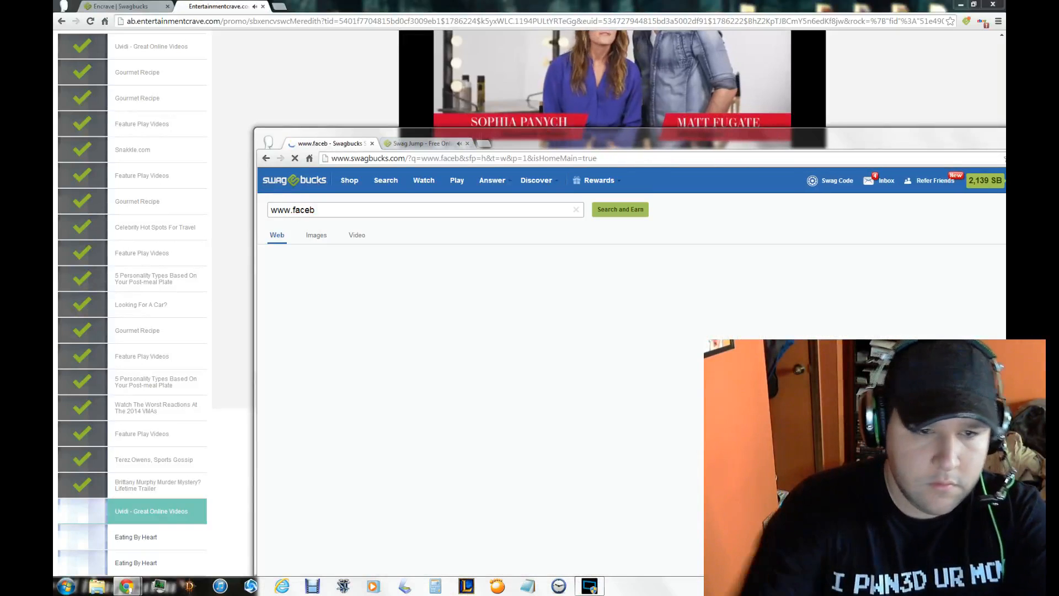
{"action": "type", "text": "www.youtube.com"}
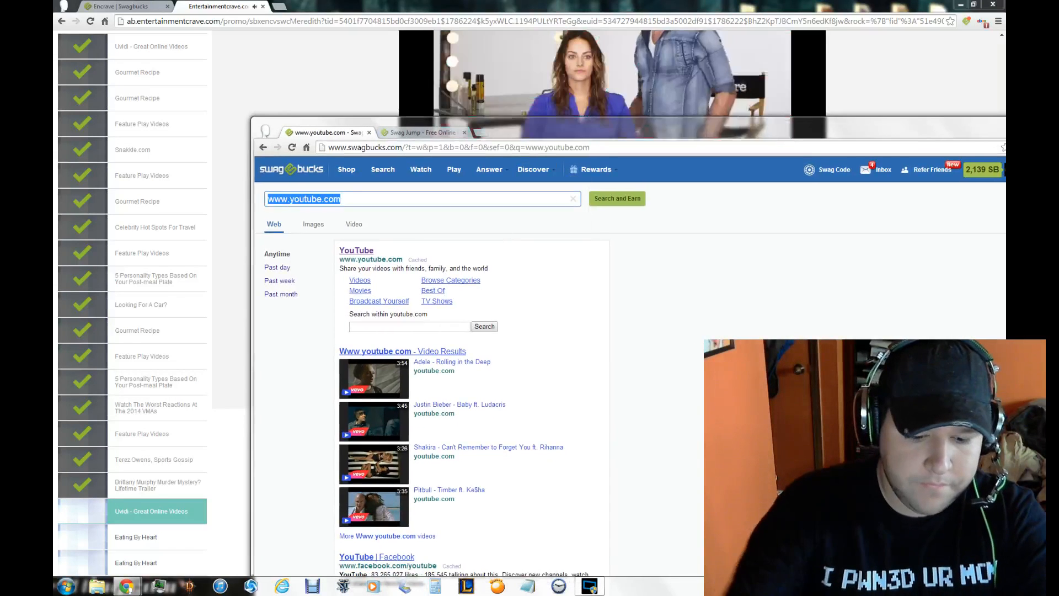
{"action": "type", "text": "www.hotmail.com"}
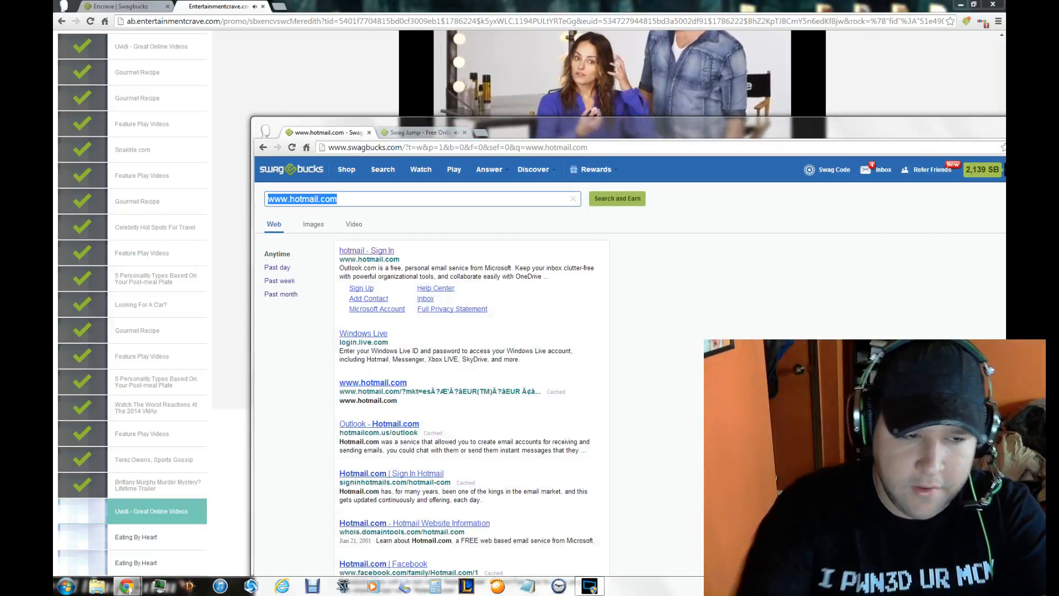
{"action": "type", "text": "www.facebook."}
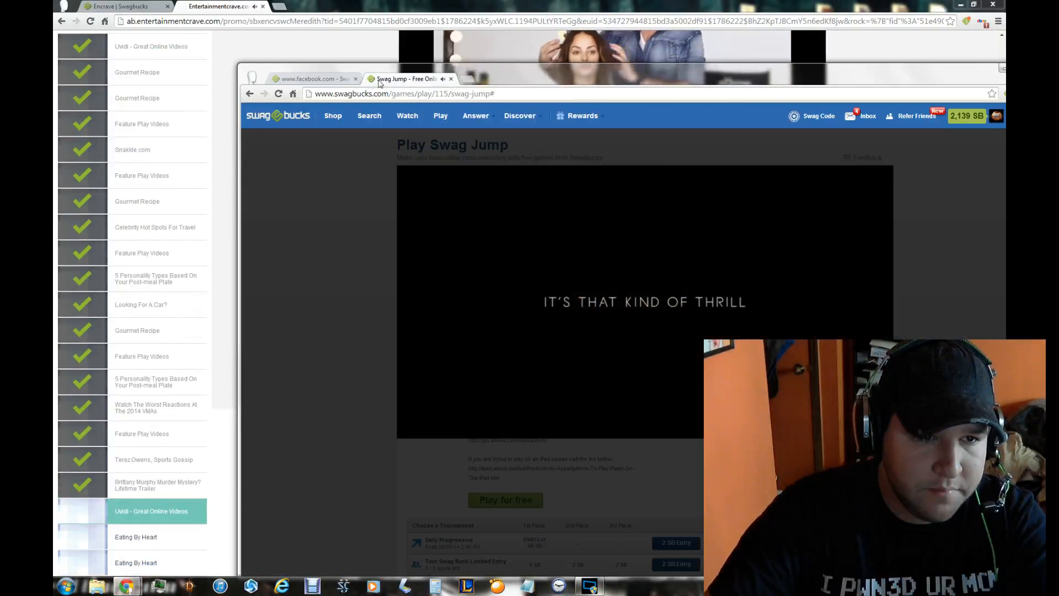
Return to the Home tab showing 29 of 30 SB, then switch to the Encrave playlist tab.
{"action": "left_click", "coordinate": [311, 79]}
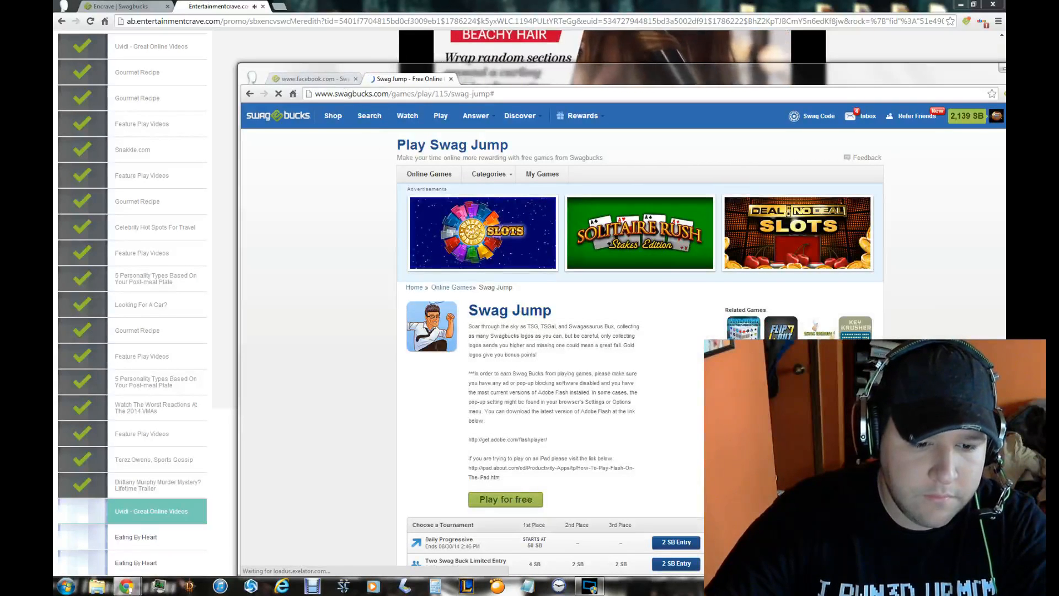
{"action": "left_click", "coordinate": [311, 79]}
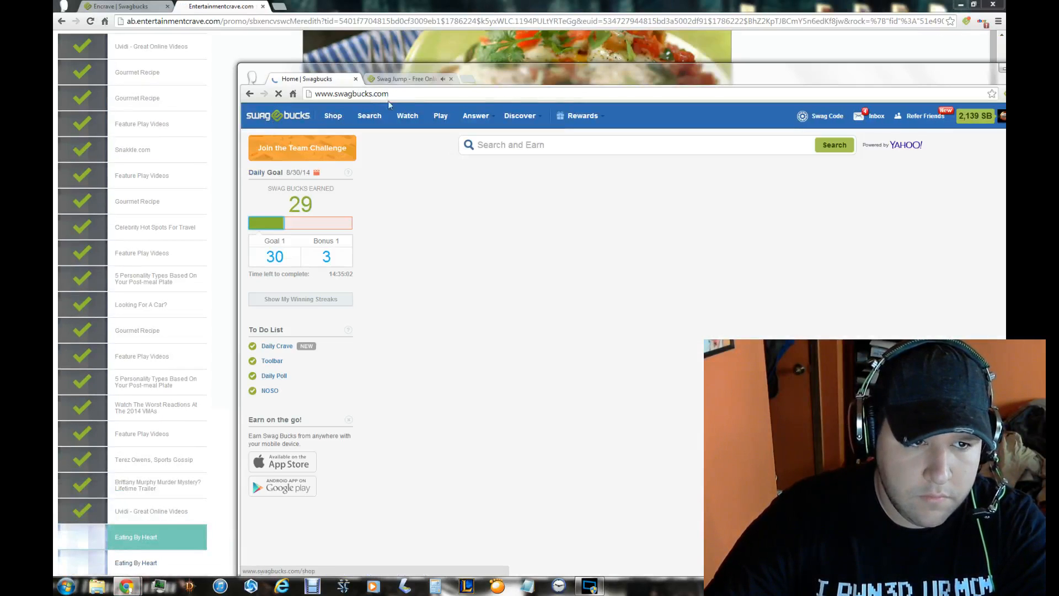
{"action": "left_click", "coordinate": [405, 78]}
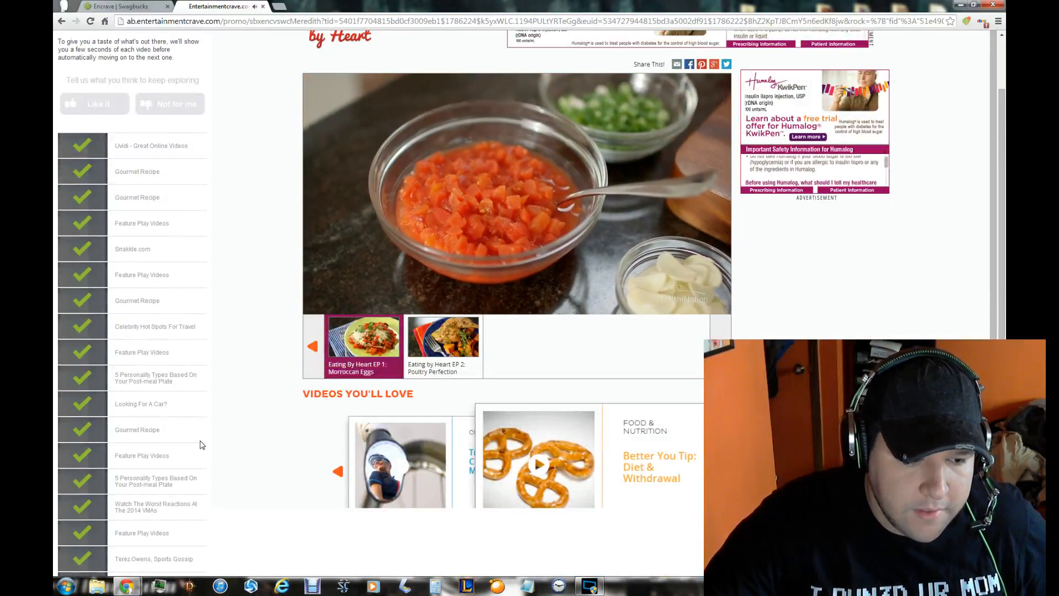
Scroll the Encrave playlist page while the Eating By Heart video plays.
{"action": "scroll", "scroll_direction": "down", "scroll_amount": 3}
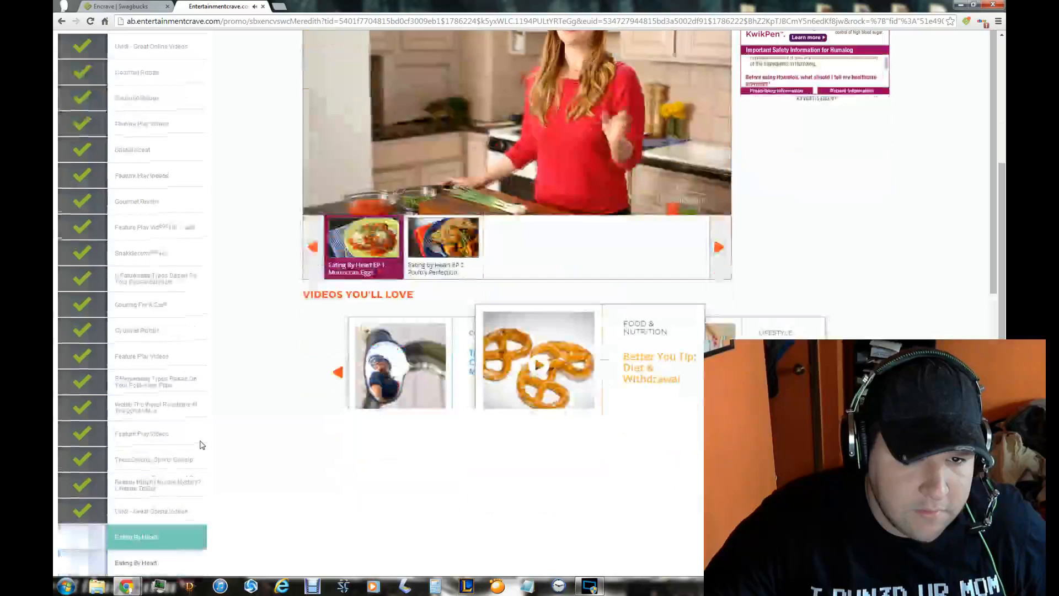